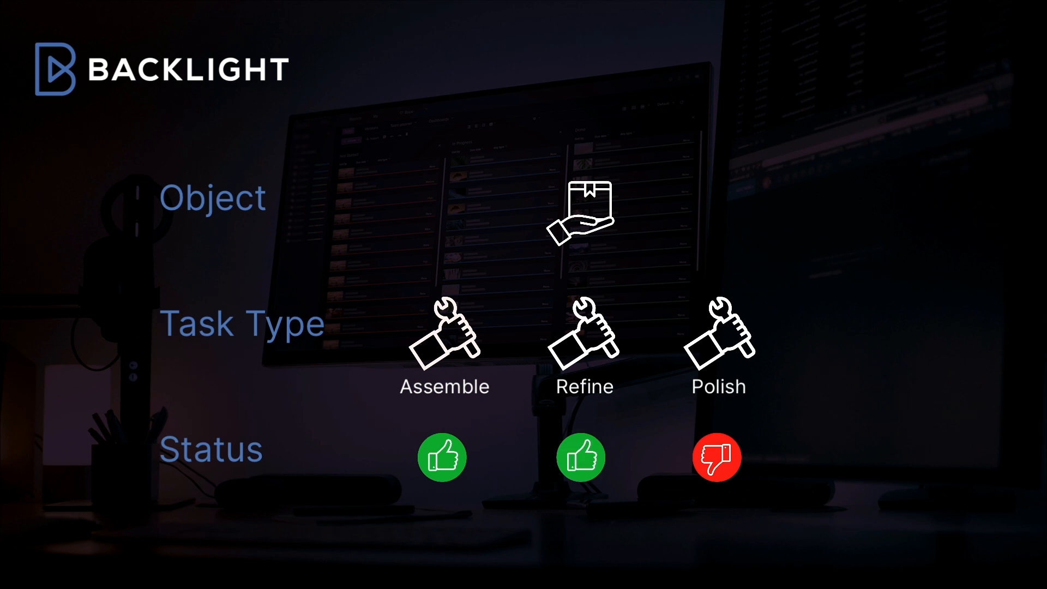
From the account menu, go to System settings and show the Workflow Objects list
click(717, 458)
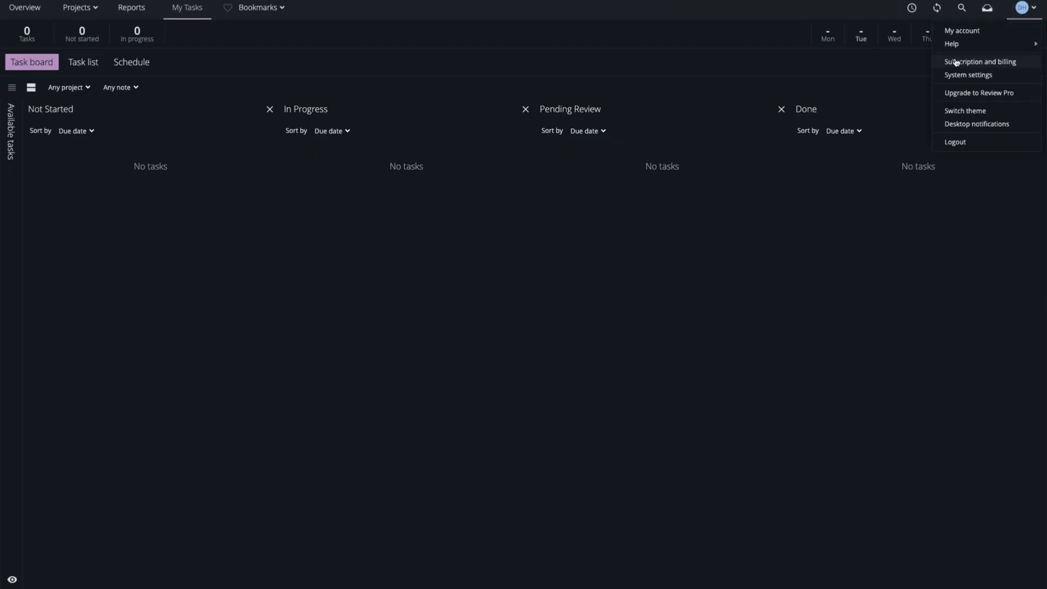
click(968, 75)
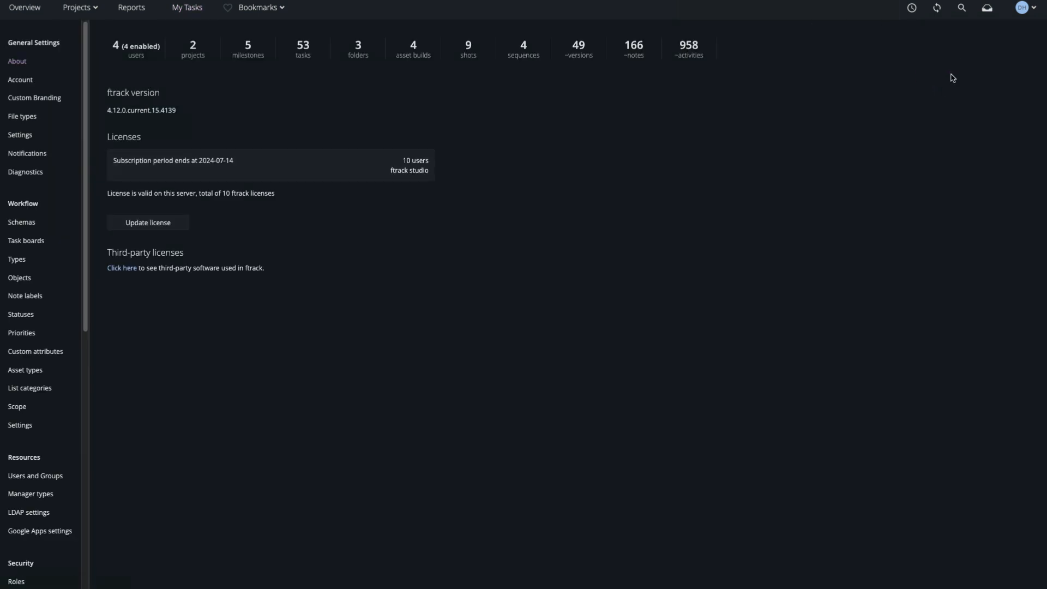
click(19, 278)
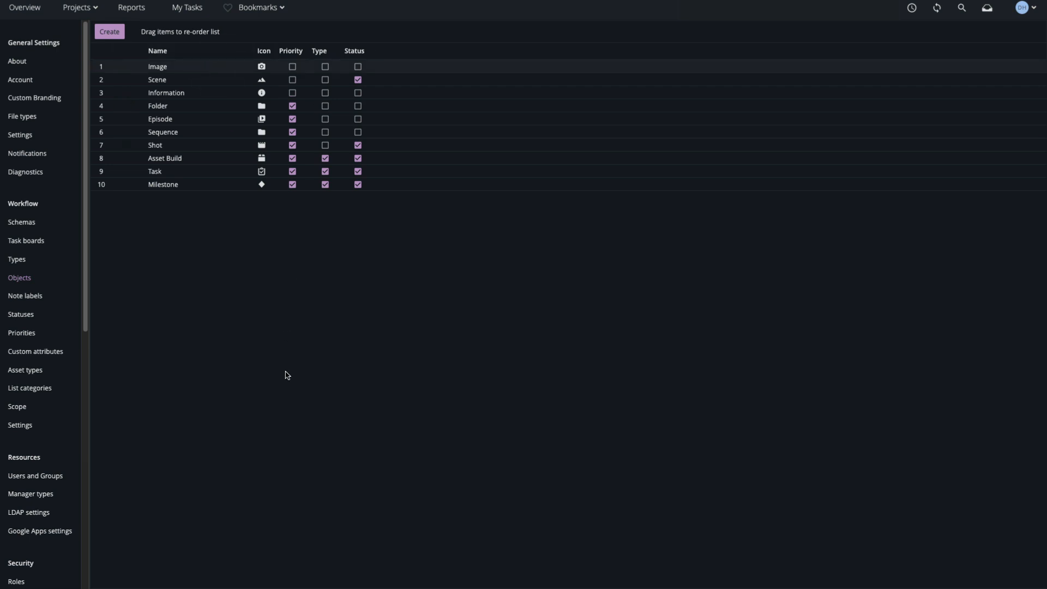
mouse_move(286, 373)
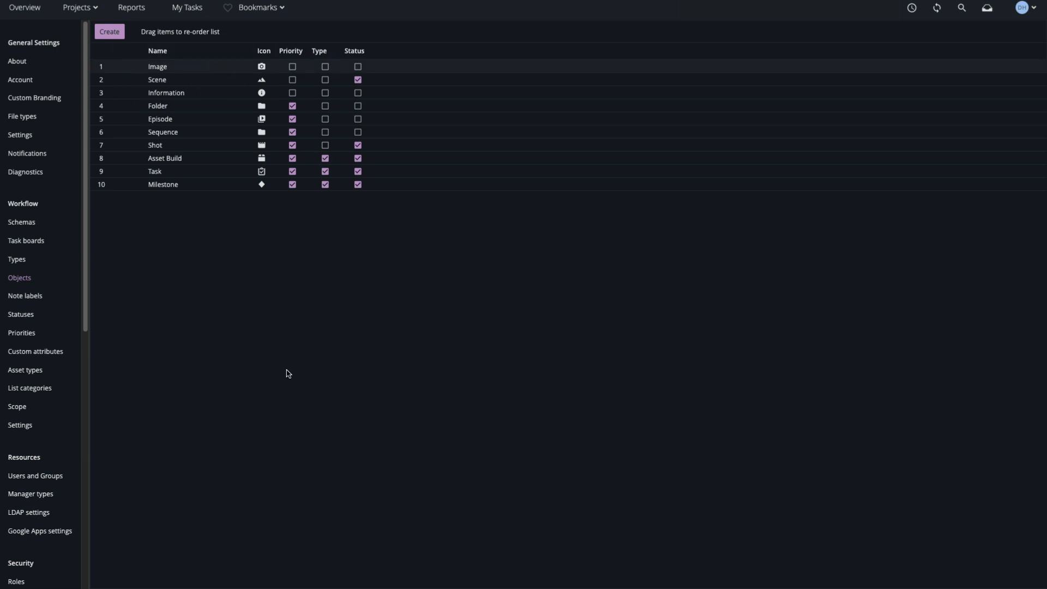
Create a billable, orange task type named Colour in Workflow > Types
click(16, 260)
text(Colour)
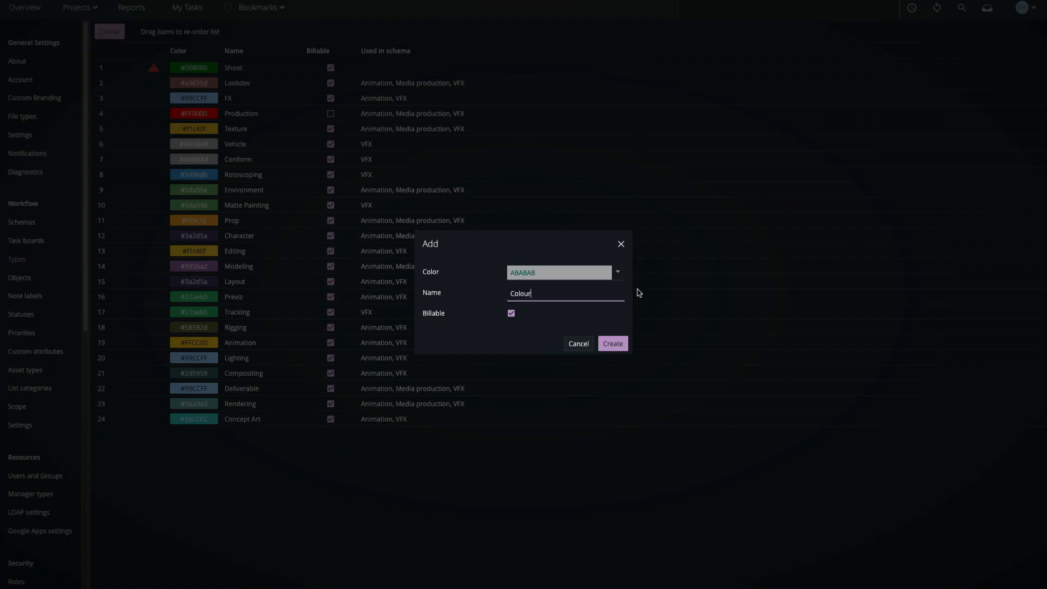
click(611, 343)
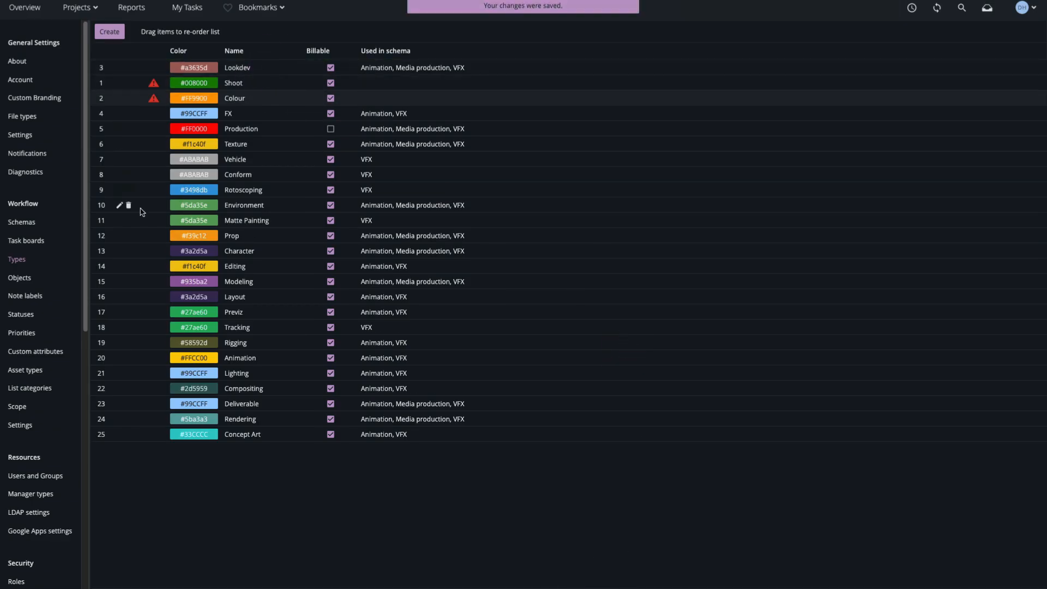
Create a green In-House Approved status mapped to In Progress, and save the statuses
click(20, 314)
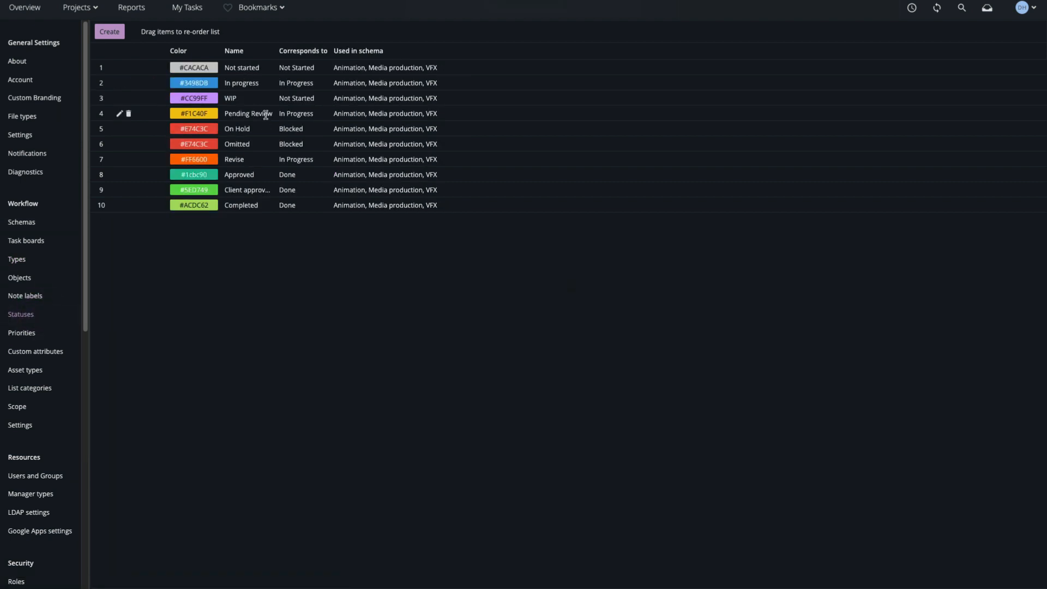
mouse_move(271, 185)
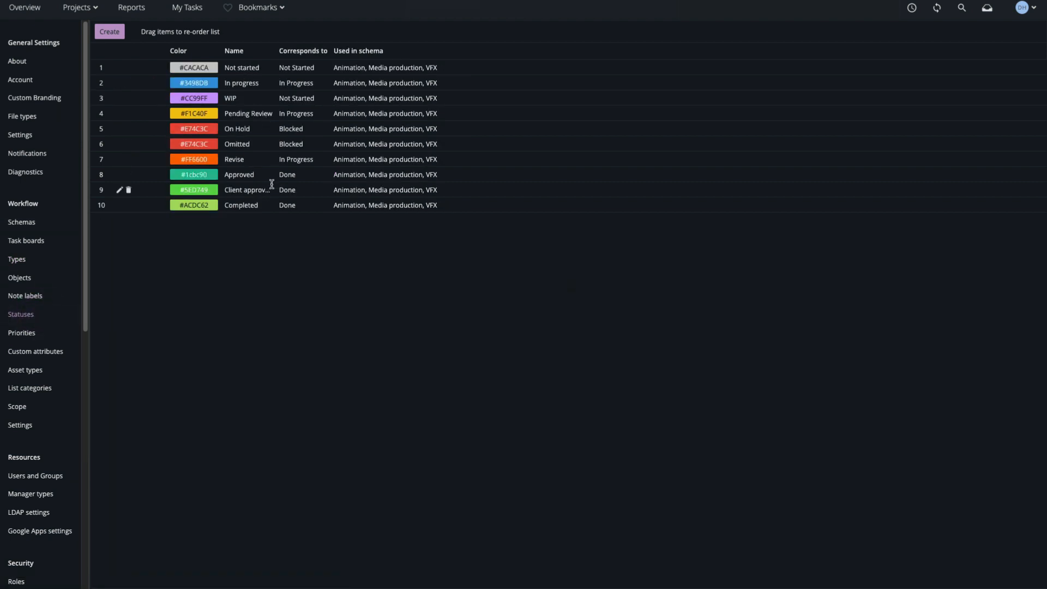
click(109, 31)
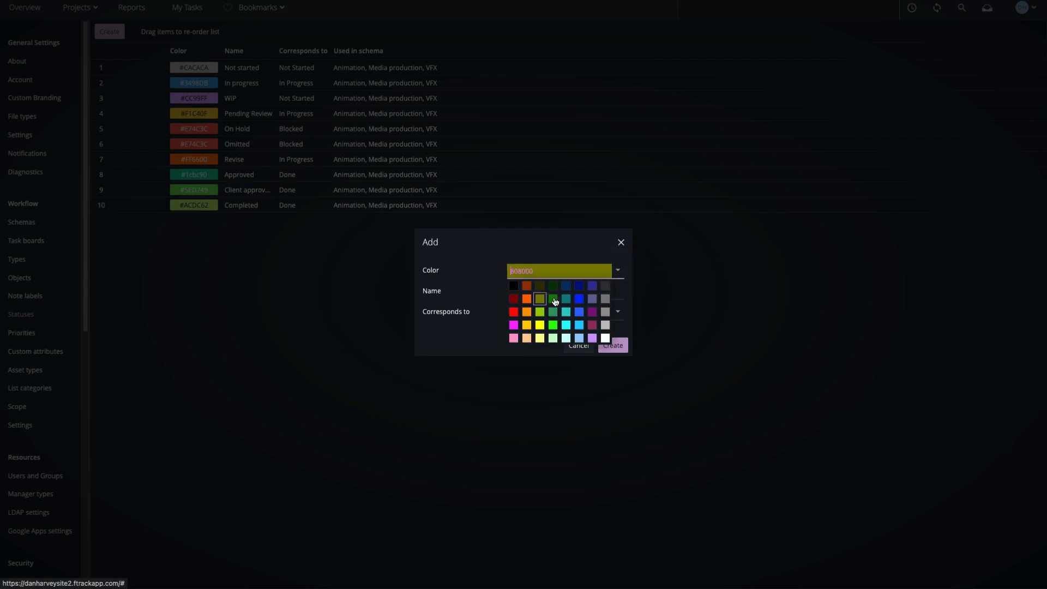
click(616, 312)
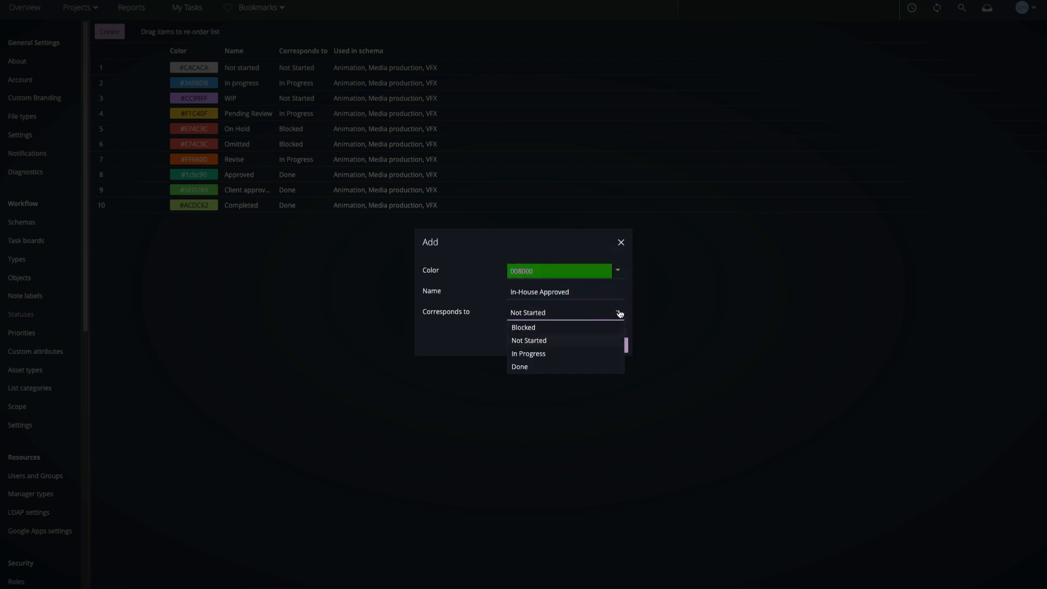
click(528, 353)
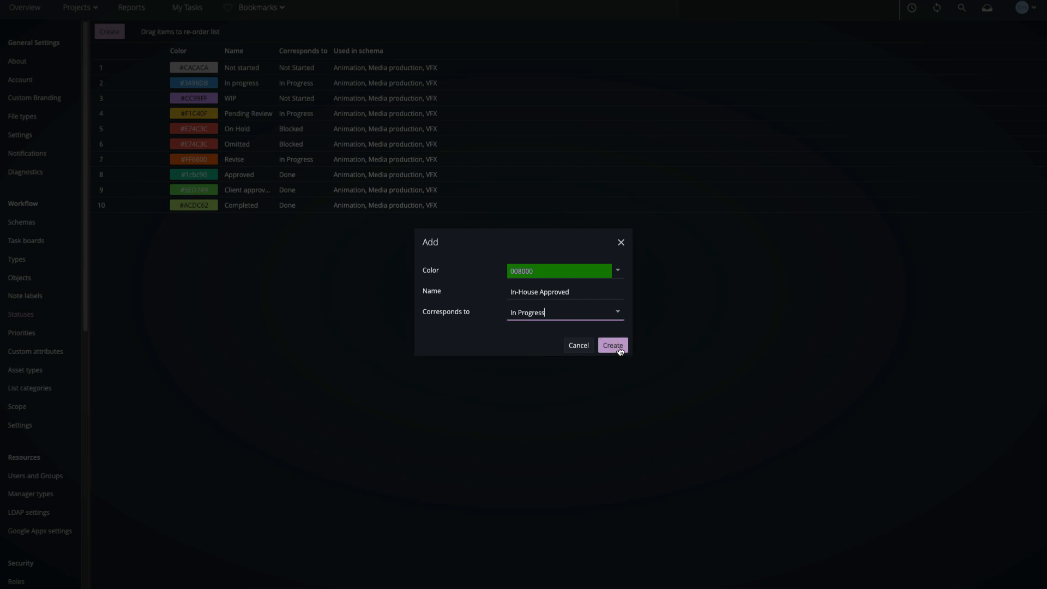
click(611, 345)
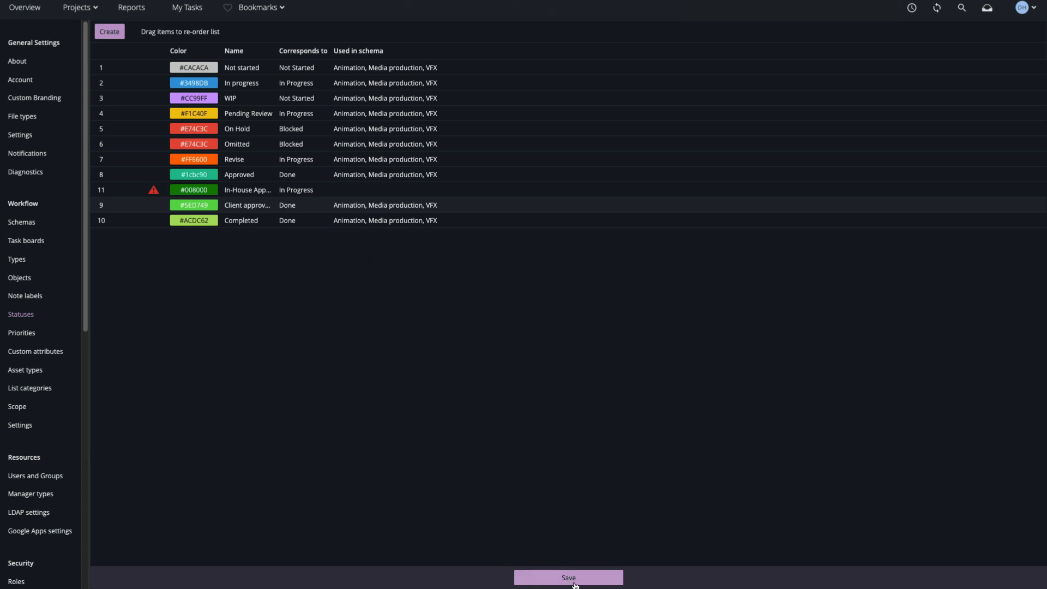
click(568, 577)
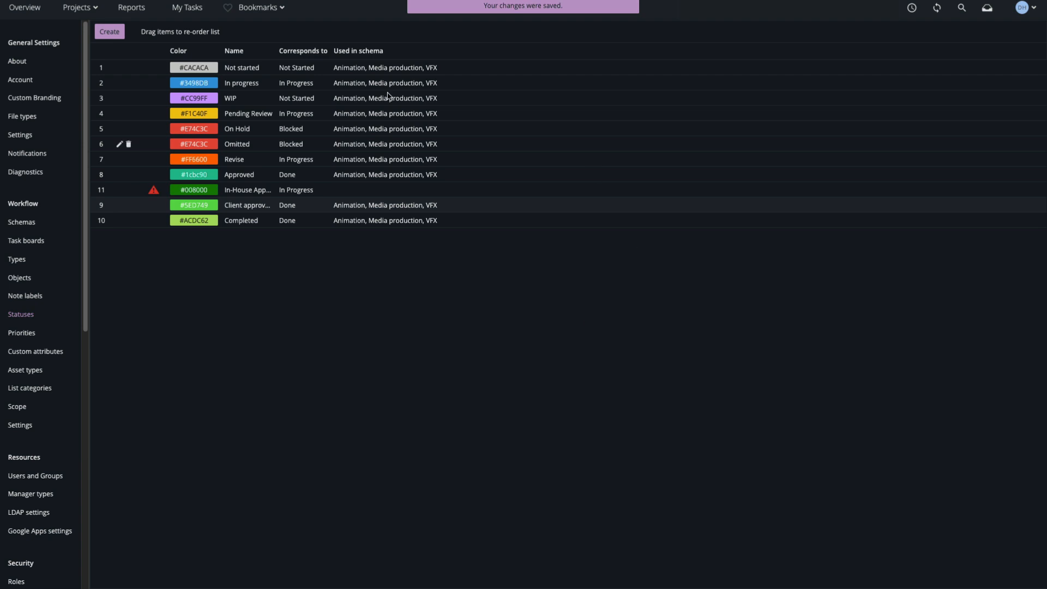
Add the Image Production workflow schema and include Image among its objects
click(21, 222)
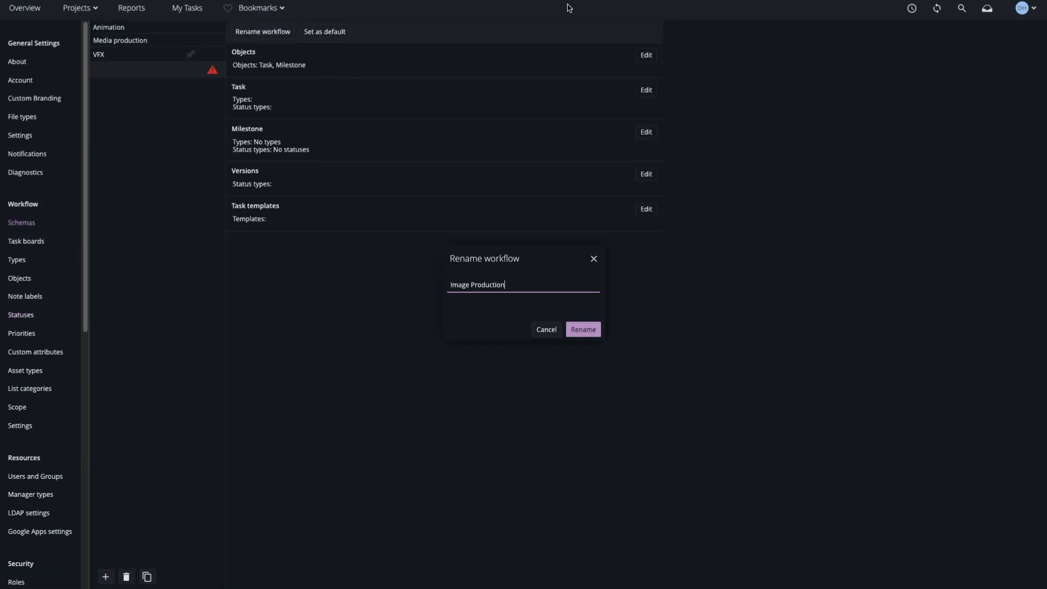
click(582, 329)
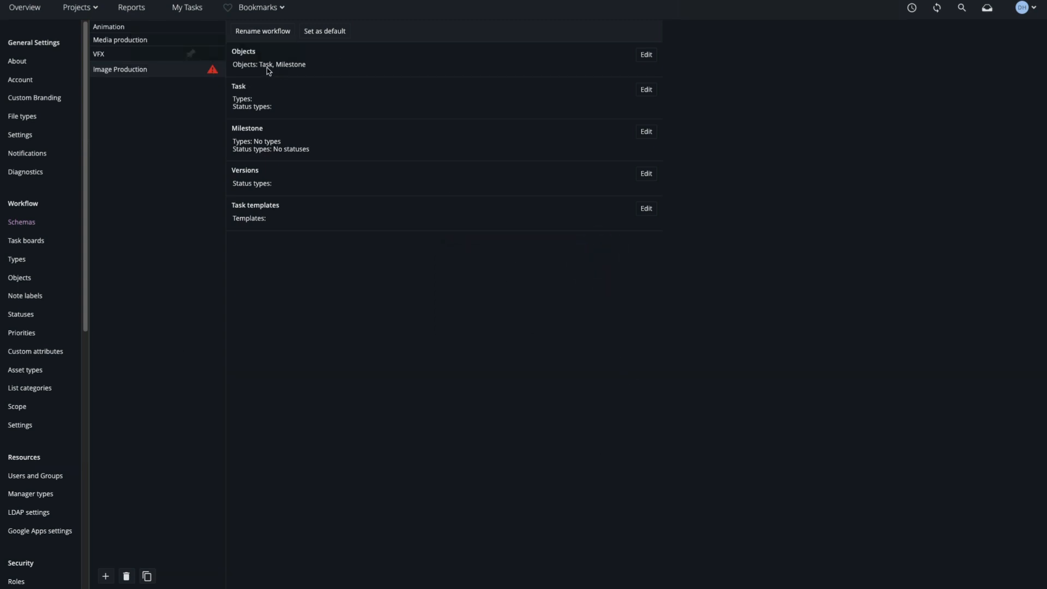
click(645, 55)
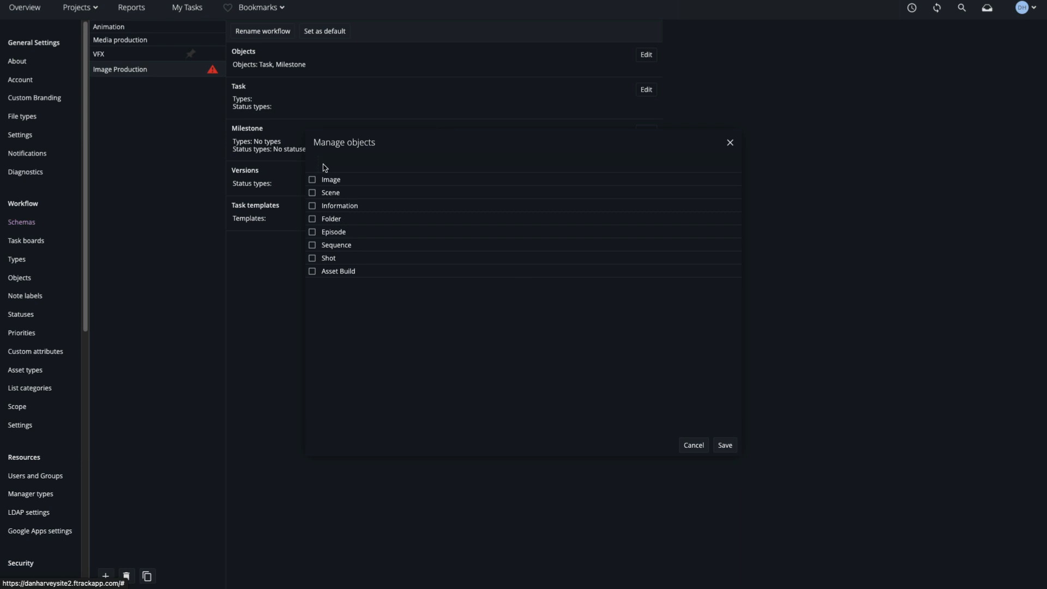
click(724, 445)
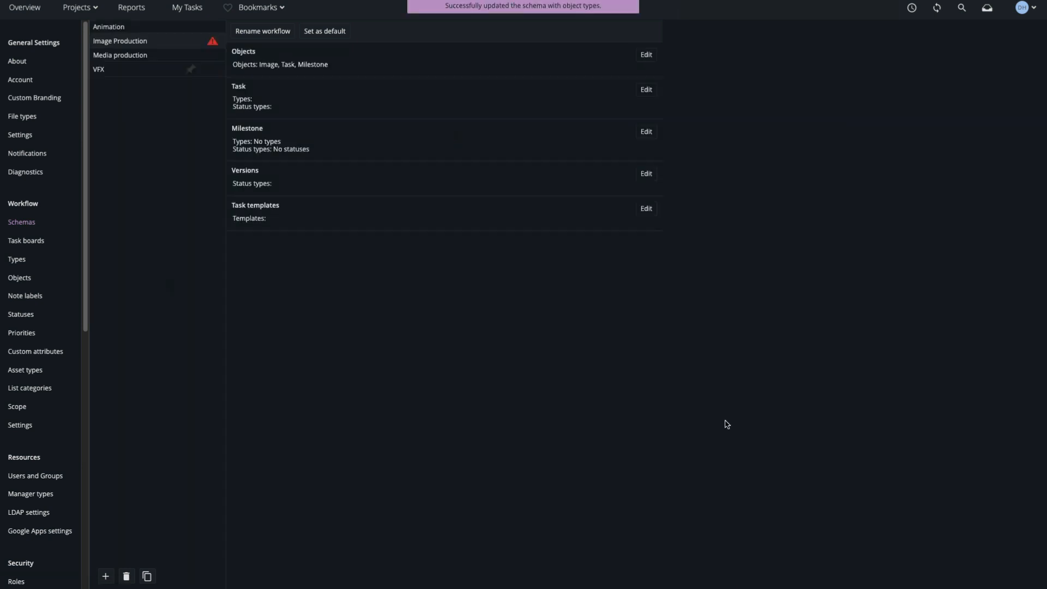
Give the workflow Lookdev, Shoot and Colour task types with their statuses, and save
click(645, 89)
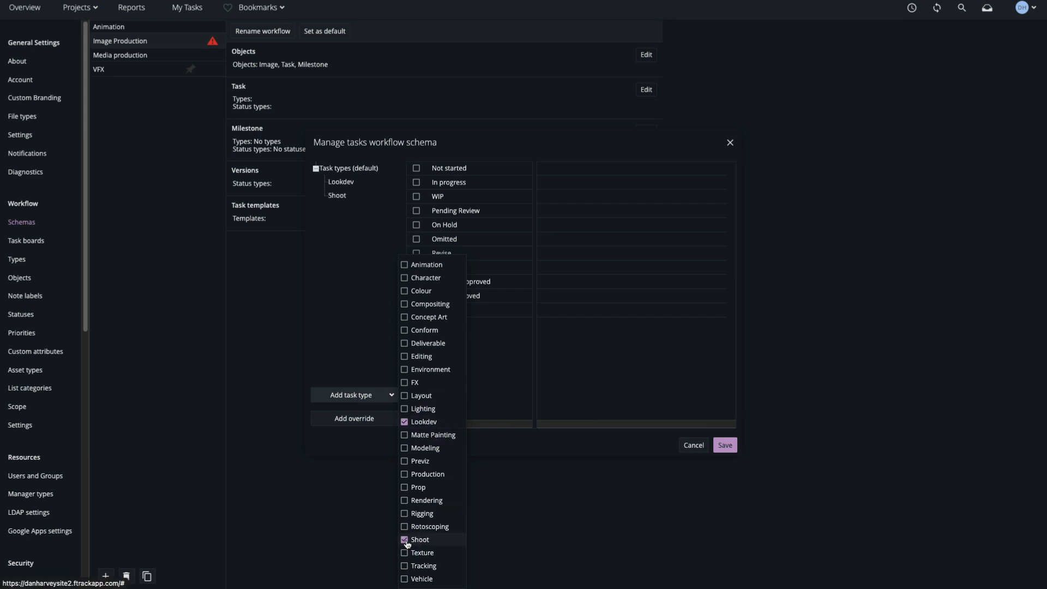
click(422, 290)
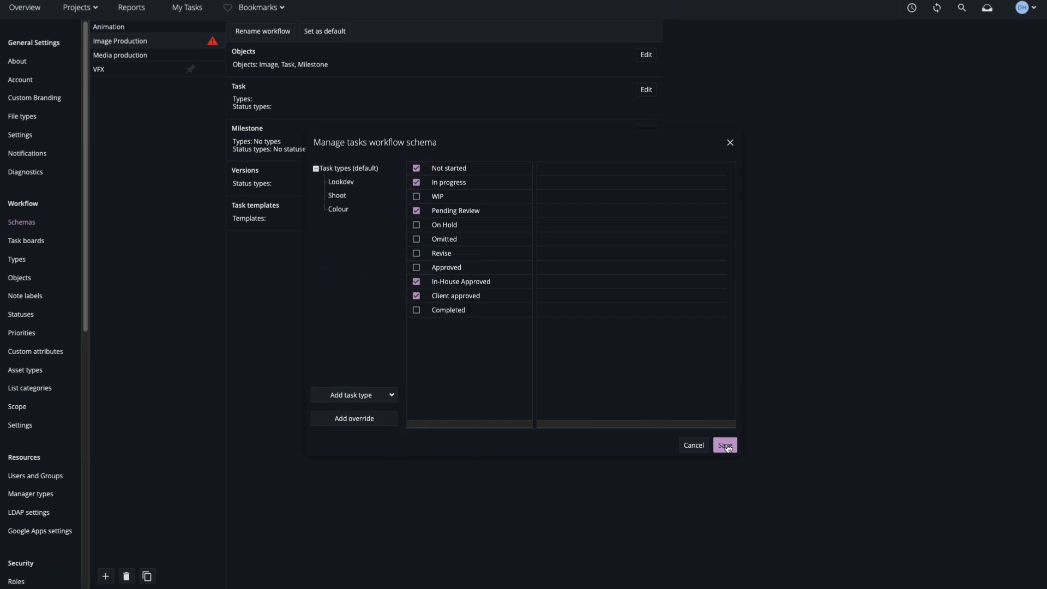
click(724, 445)
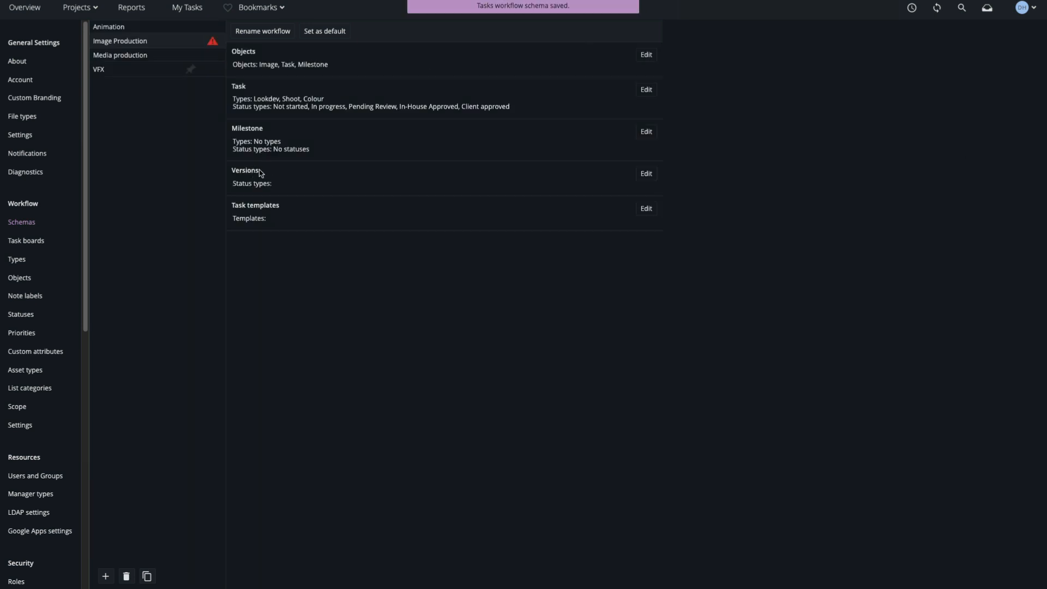
Allow Pending Review, In-House Approved and Client approved as version statuses, and save
click(645, 174)
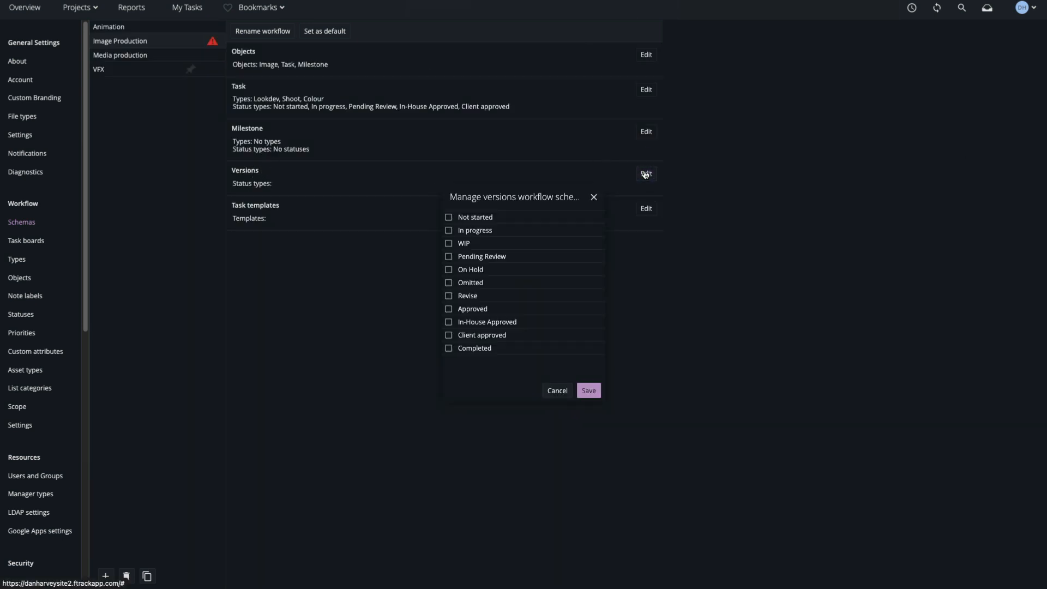
click(449, 322)
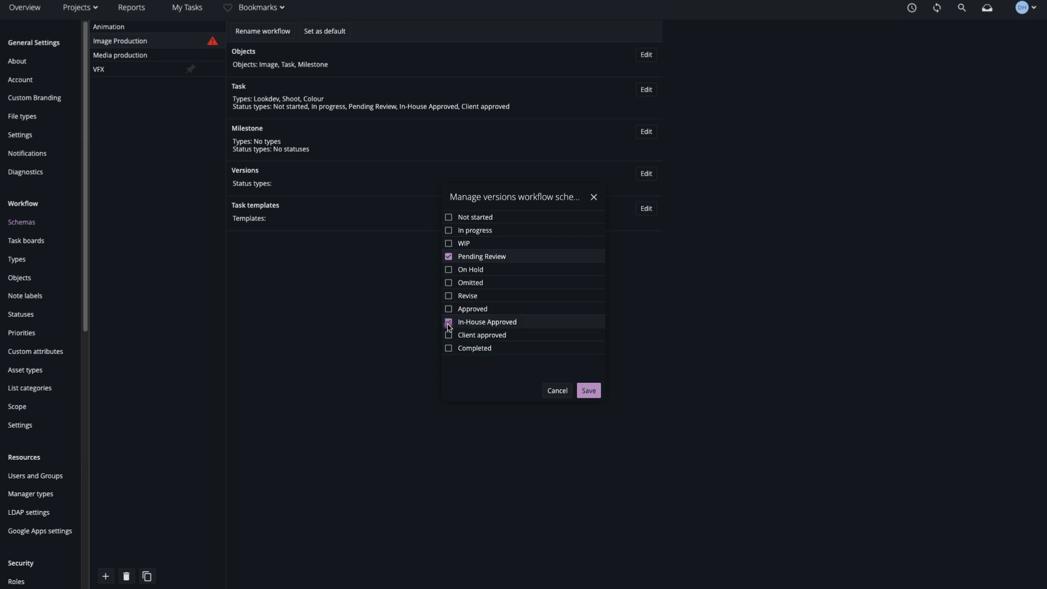
click(449, 334)
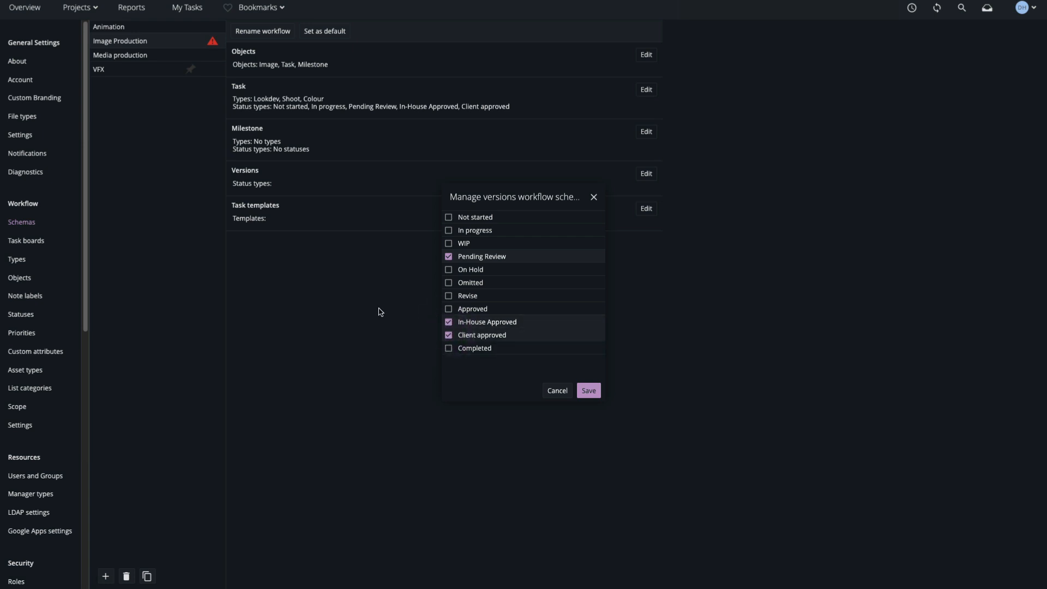
click(587, 390)
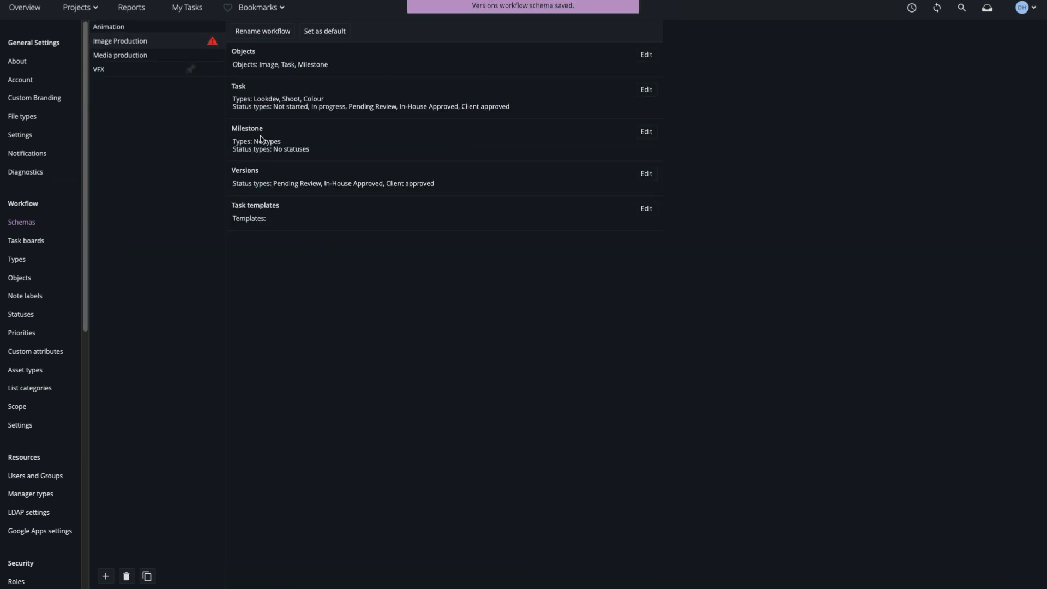
Allow Production milestones with Not started and Completed statuses, then add a task template
click(645, 132)
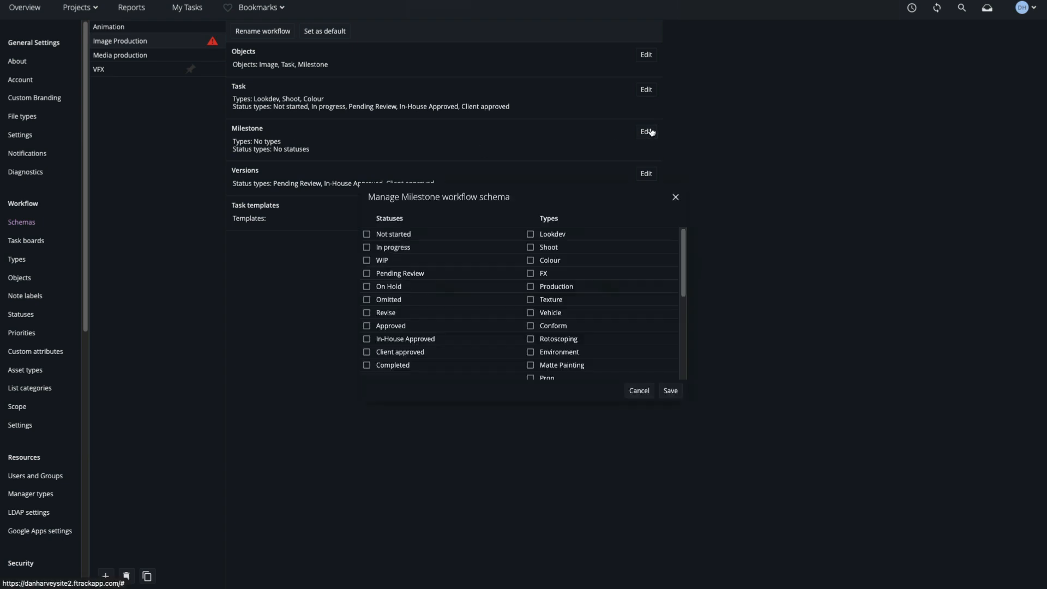
click(366, 234)
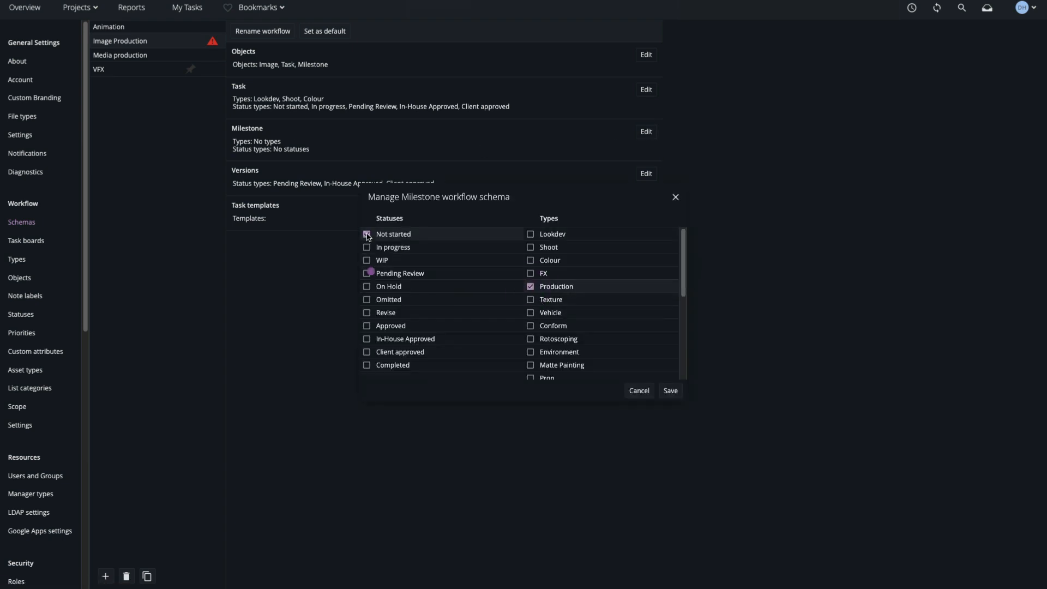
click(669, 391)
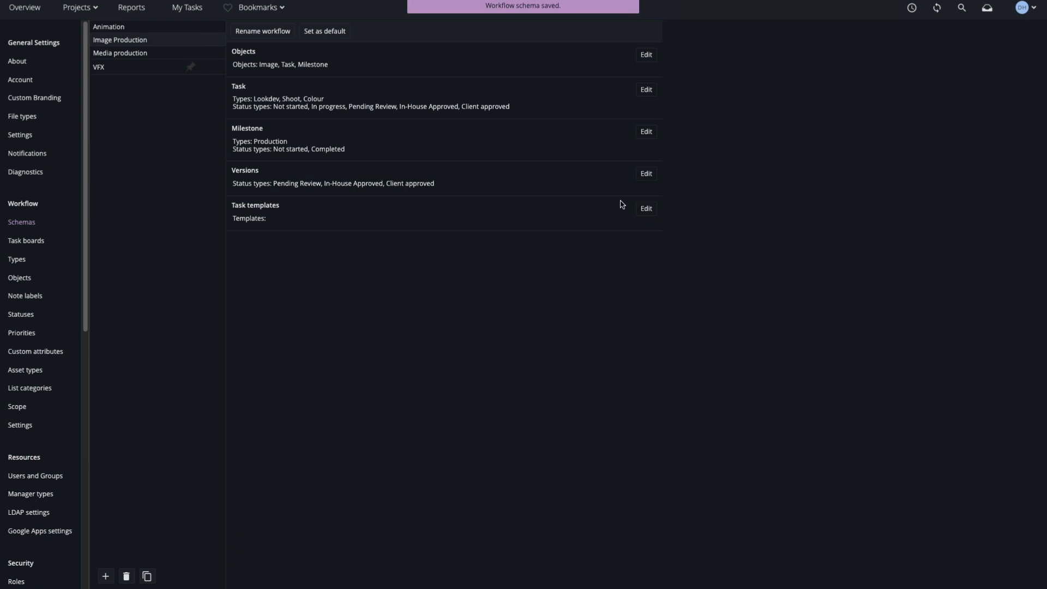
click(645, 208)
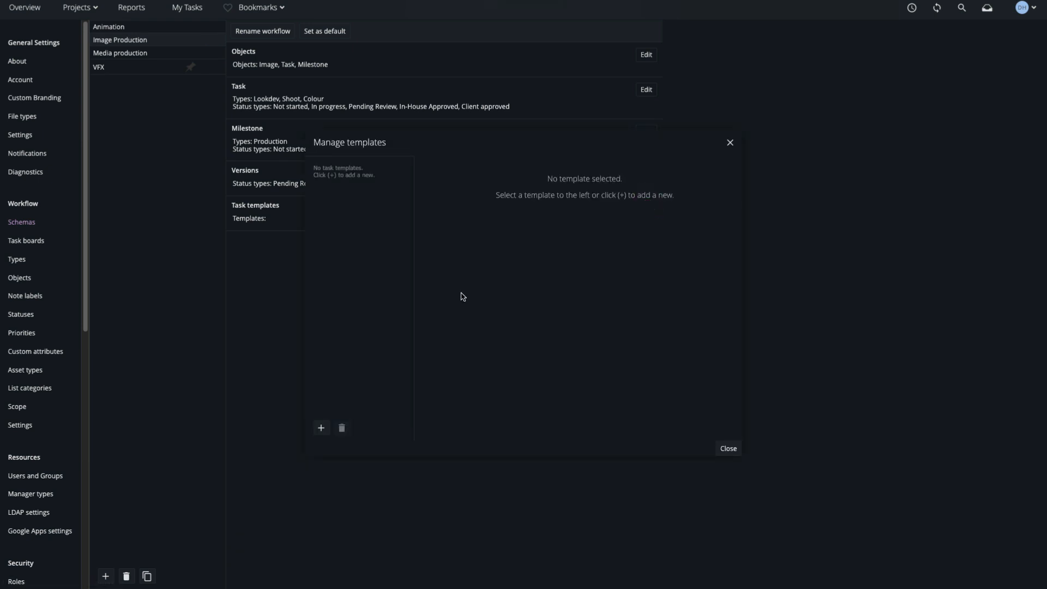
click(321, 427)
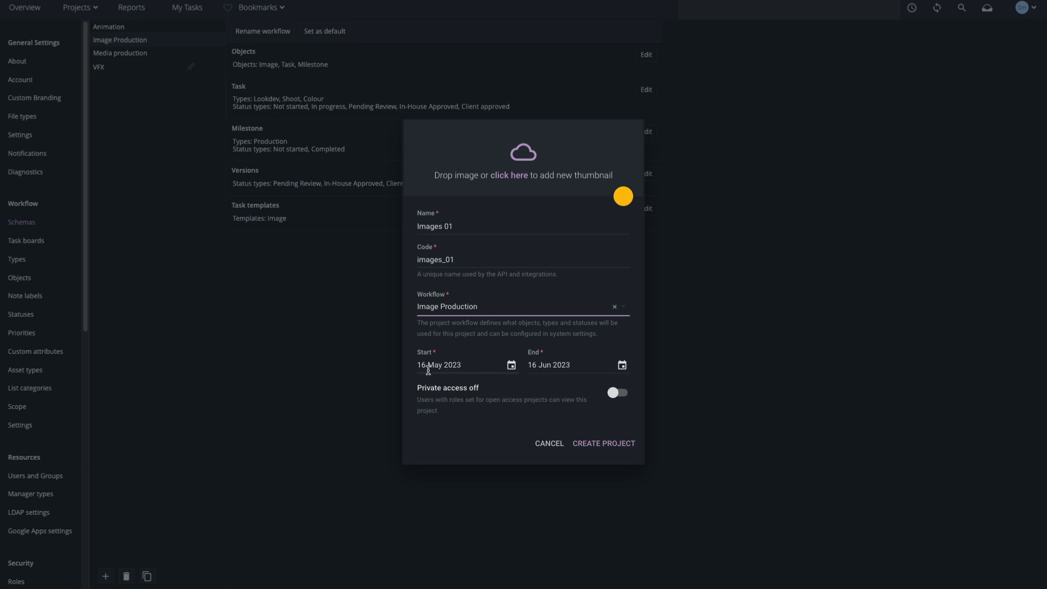
Create the Images 01 project and view it on the Overview projects timeline
click(602, 442)
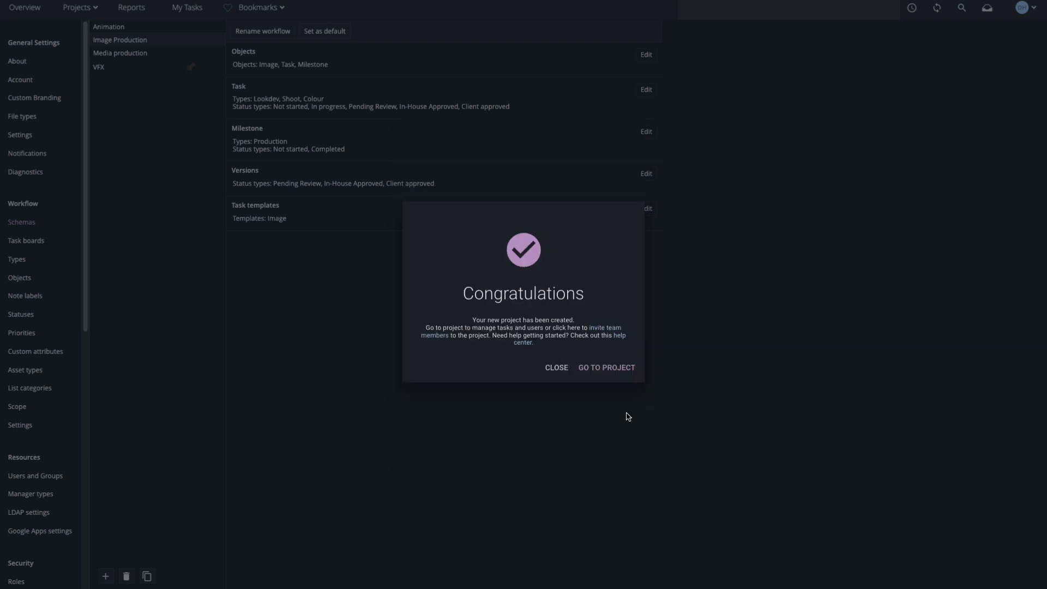
click(604, 367)
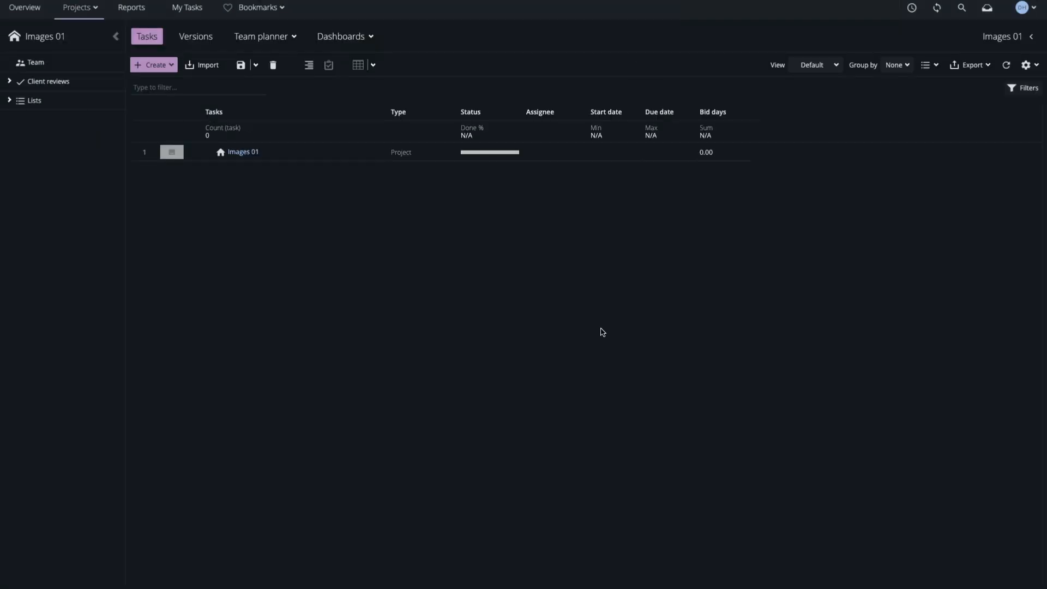
click(24, 7)
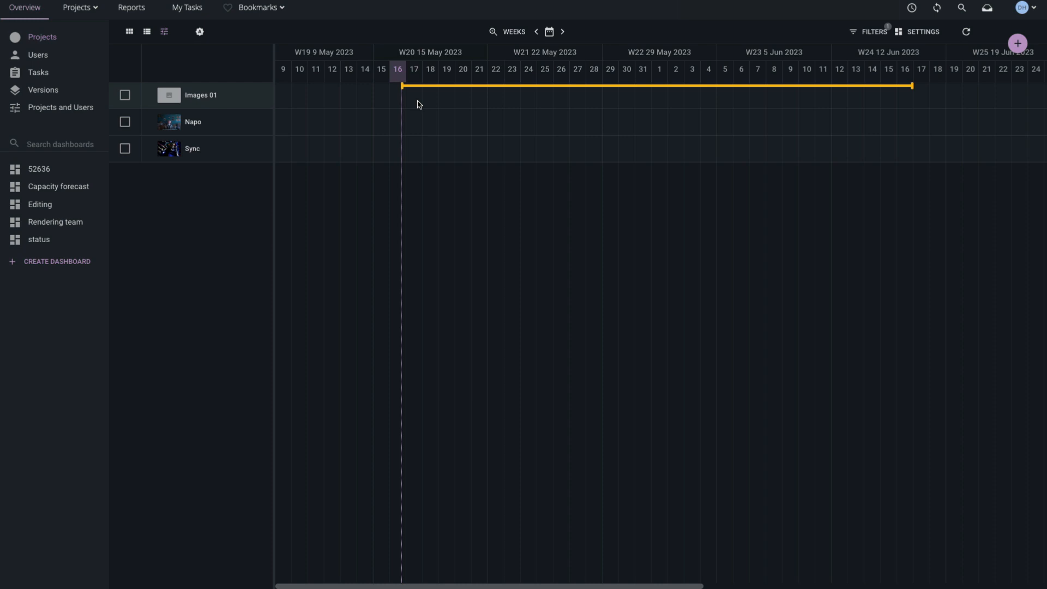
mouse_move(406, 102)
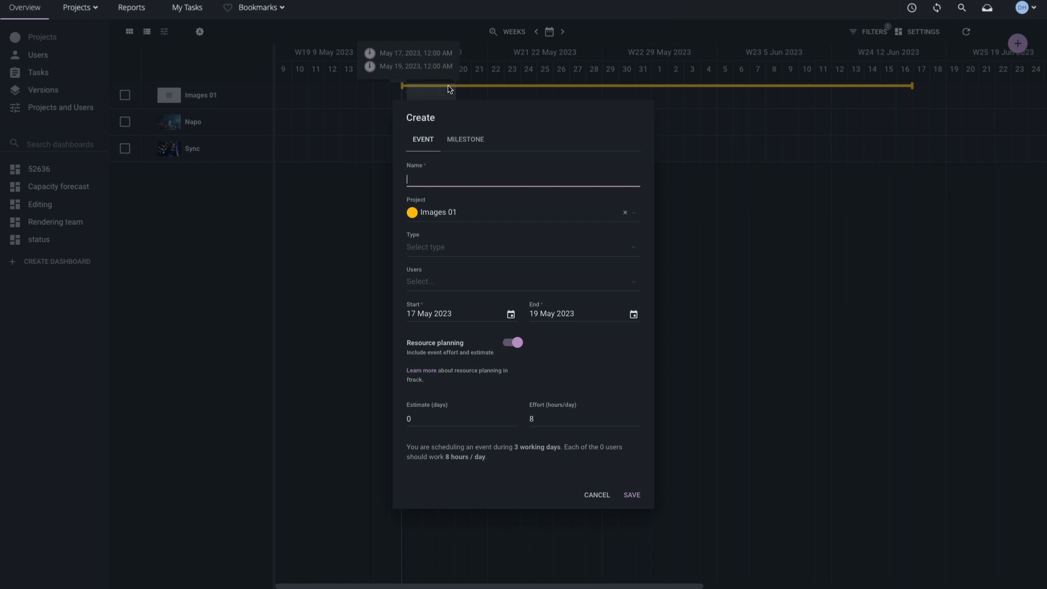
Save the 17–19 May event as Preproduction, type Lookdev, with a 10-day estimate
text(Preproduction)
click(461, 419)
text(10)
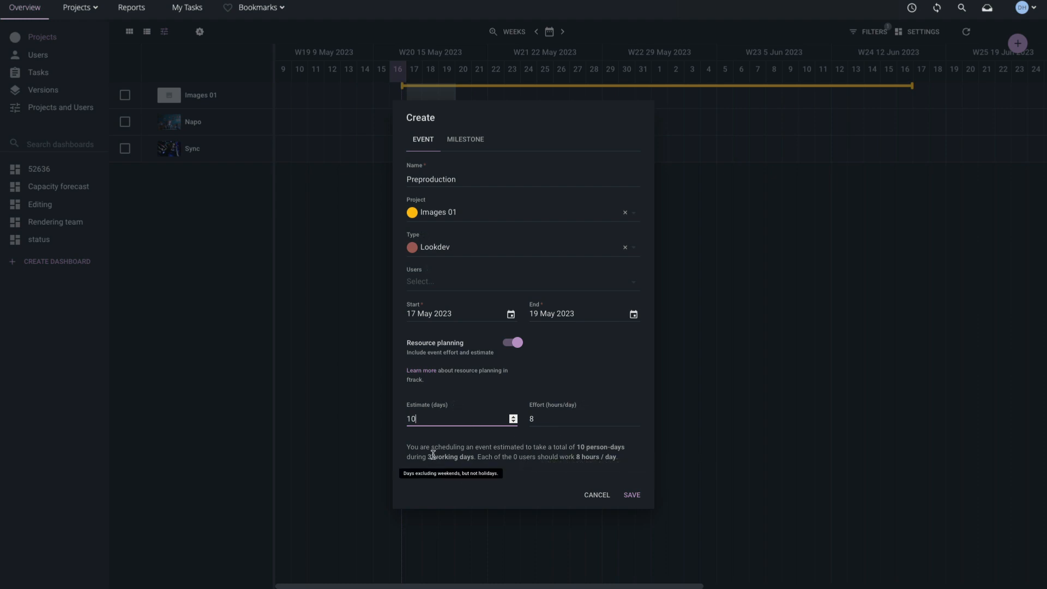
click(631, 494)
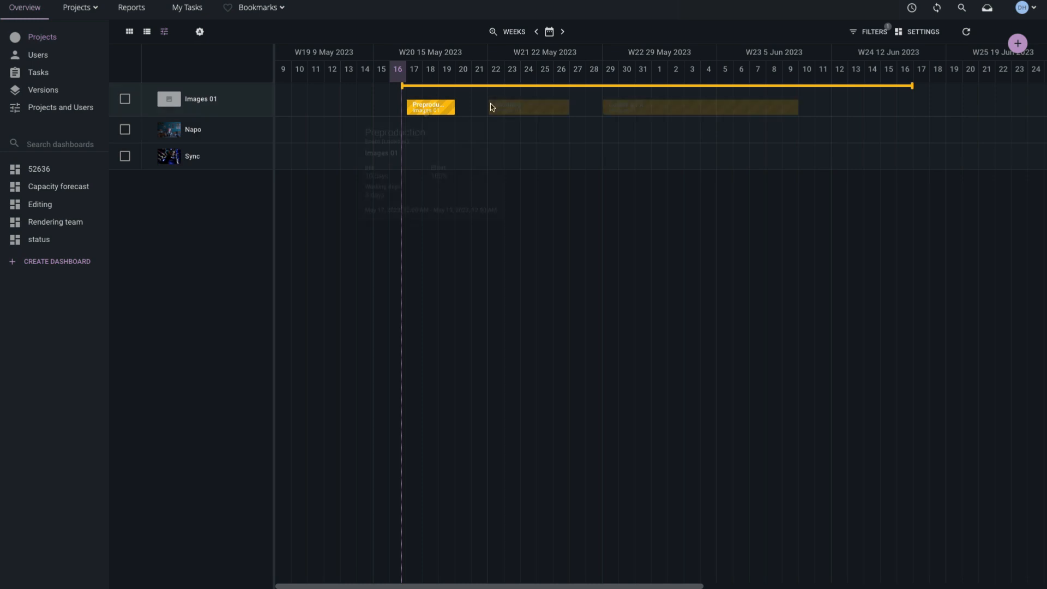
mouse_move(684, 109)
text(Delivery)
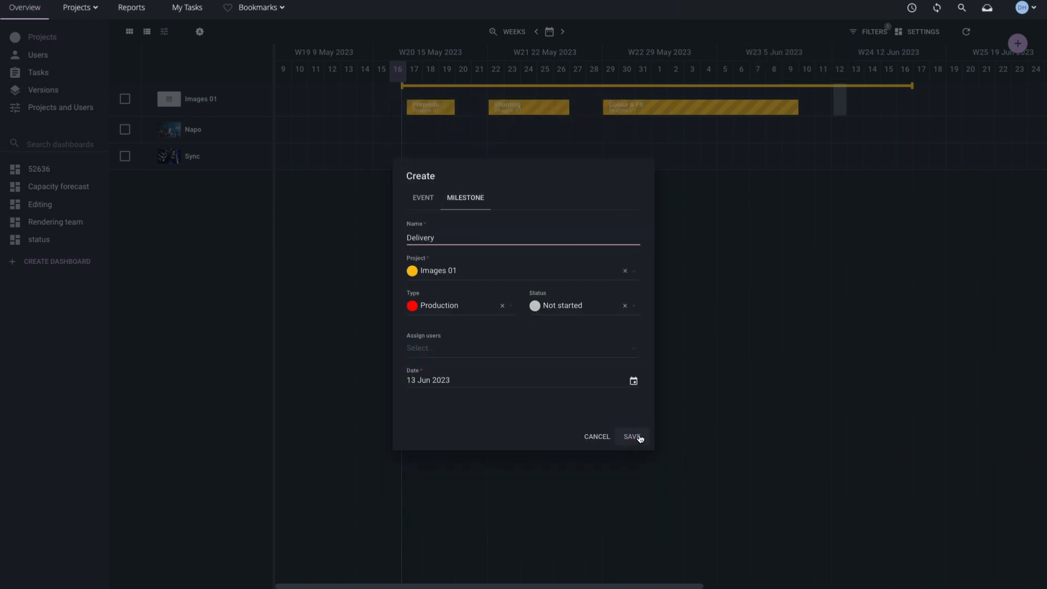
Save the Delivery production milestone on 13 June 2023
click(631, 437)
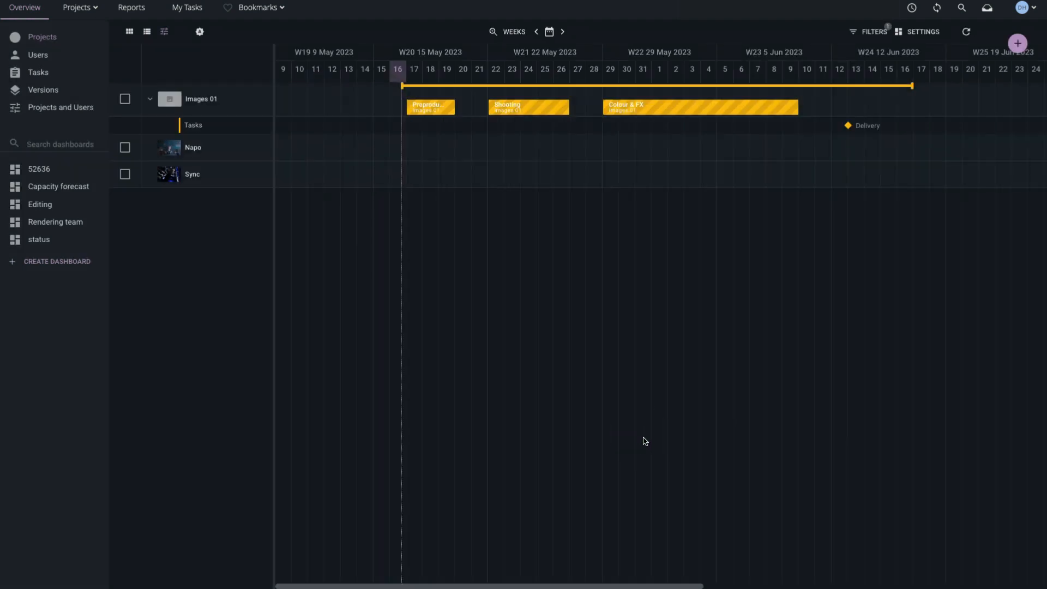
mouse_move(826, 88)
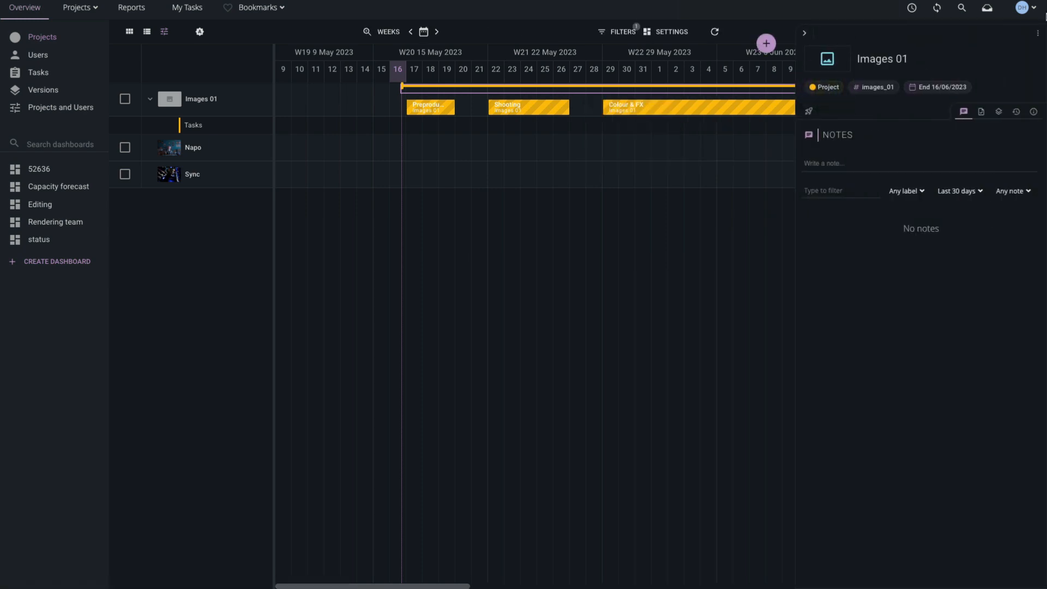
Open Images 01 from the timeline sidebar to show its Tasks spreadsheet
click(1037, 32)
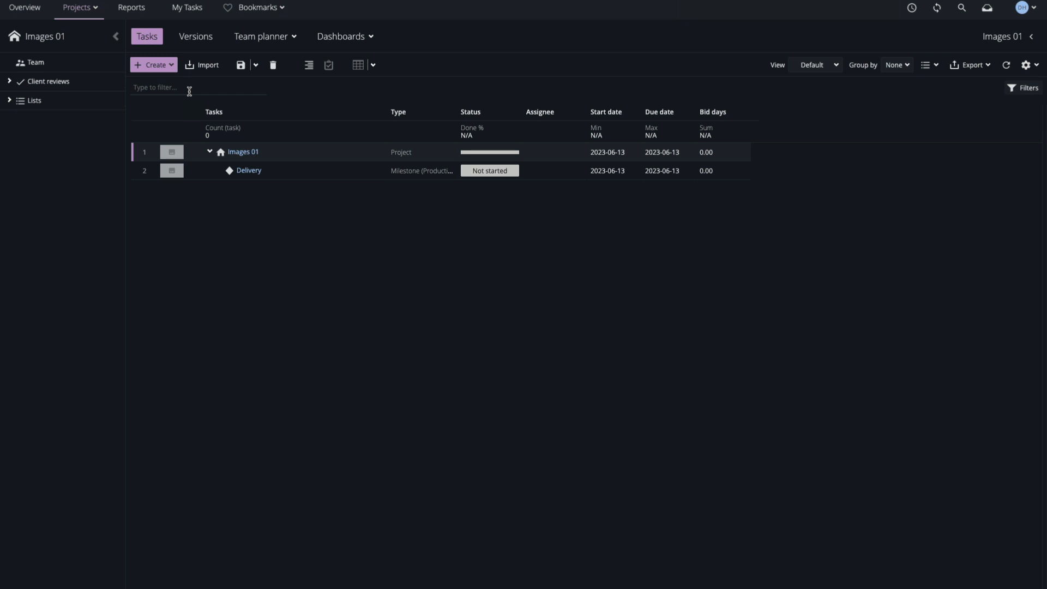
Create a Lookdev task 'lookdev 1' under Images 01 and set its bid days to 2
click(153, 65)
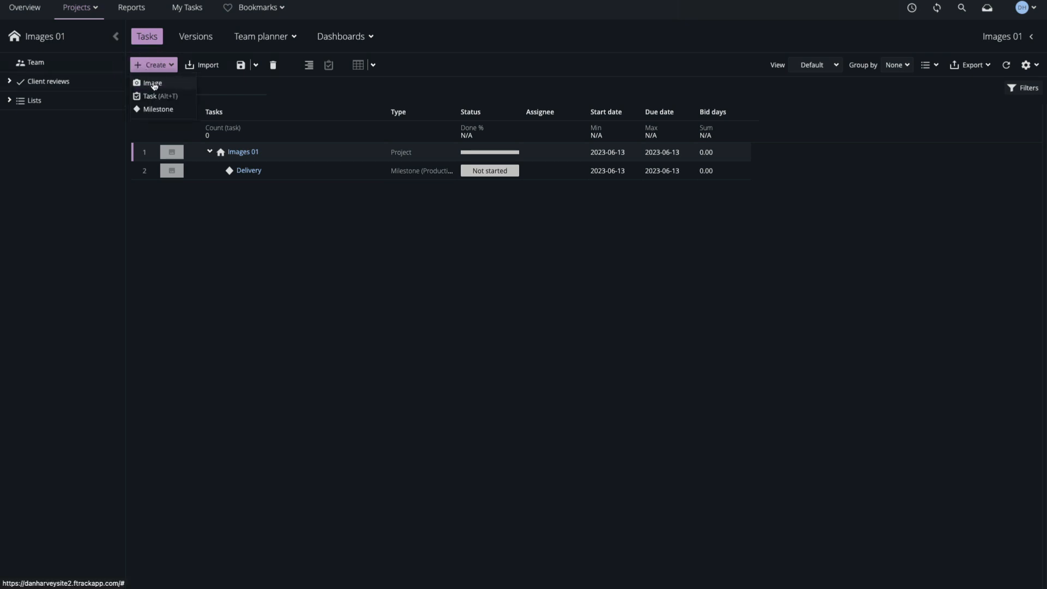
mouse_move(159, 95)
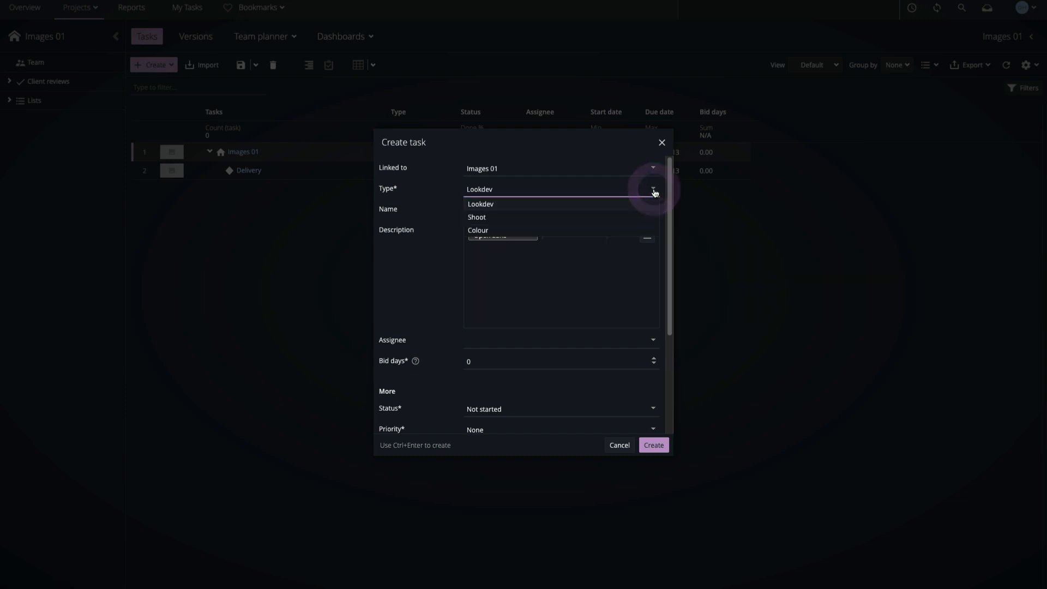
click(481, 205)
text(lookdev 1)
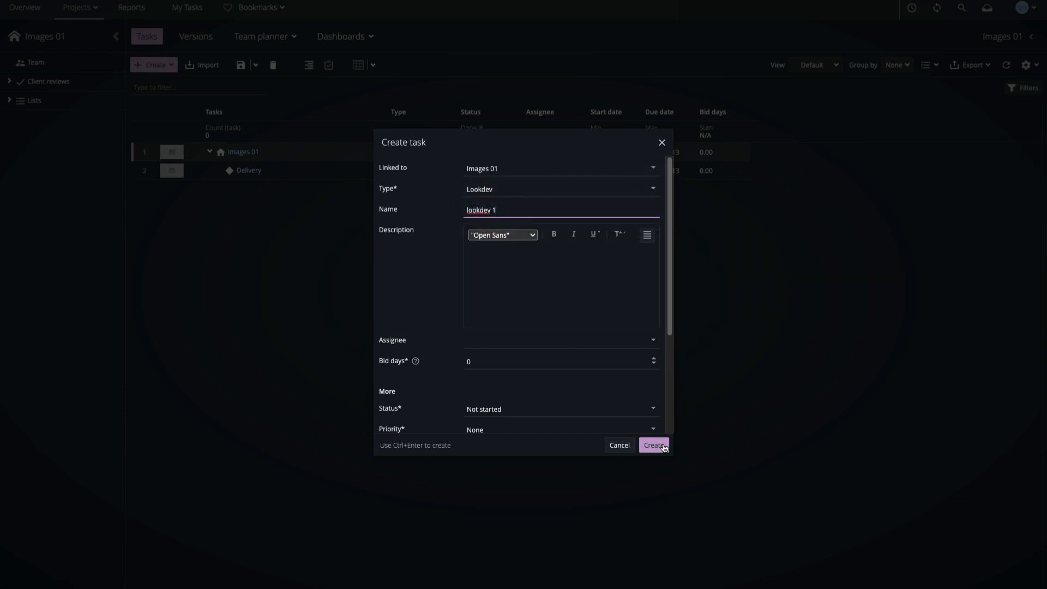
click(653, 445)
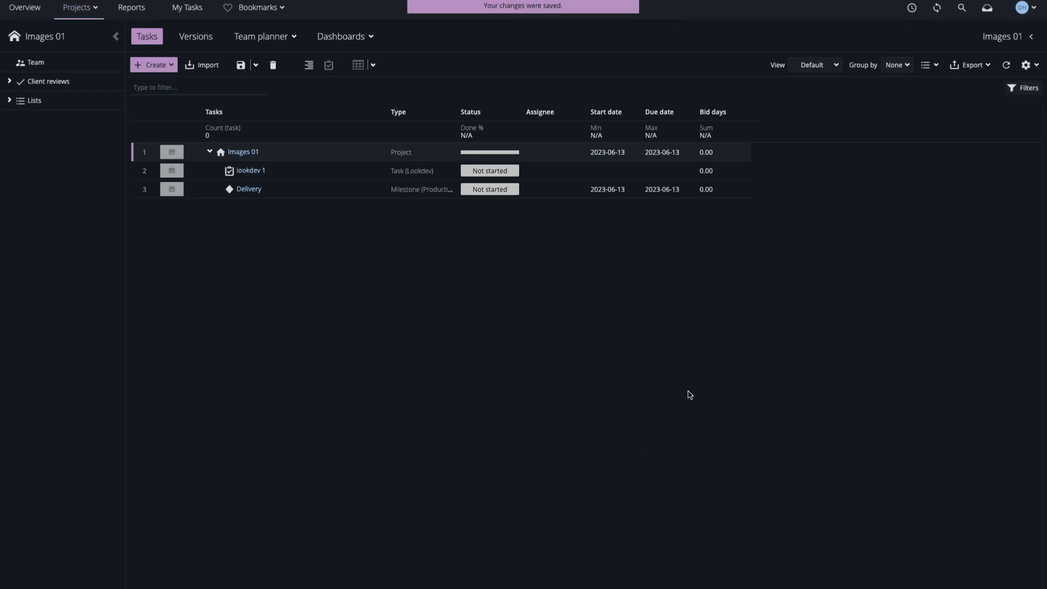
click(721, 170)
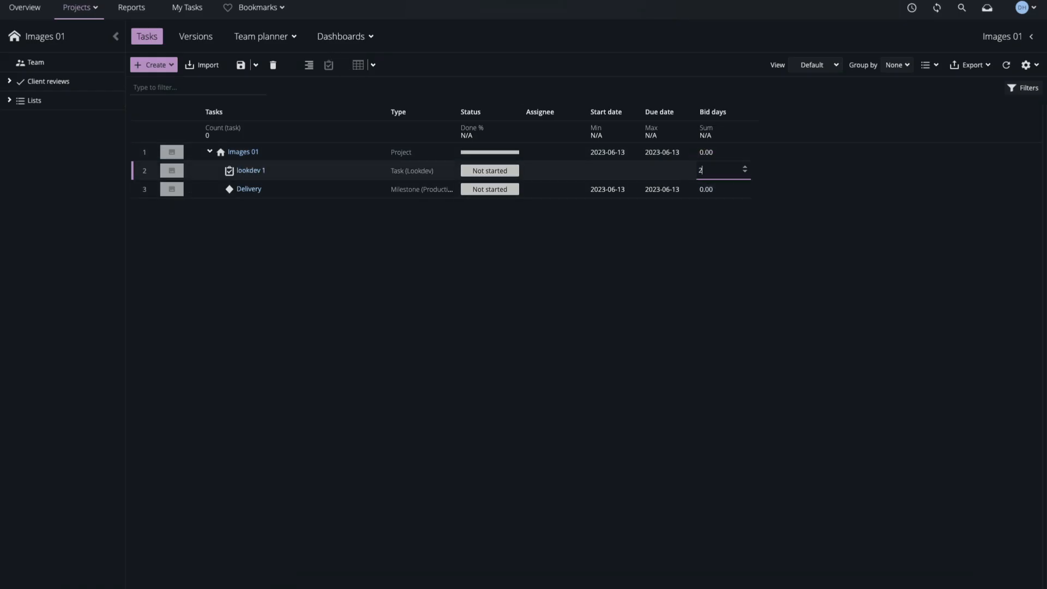
key(Enter)
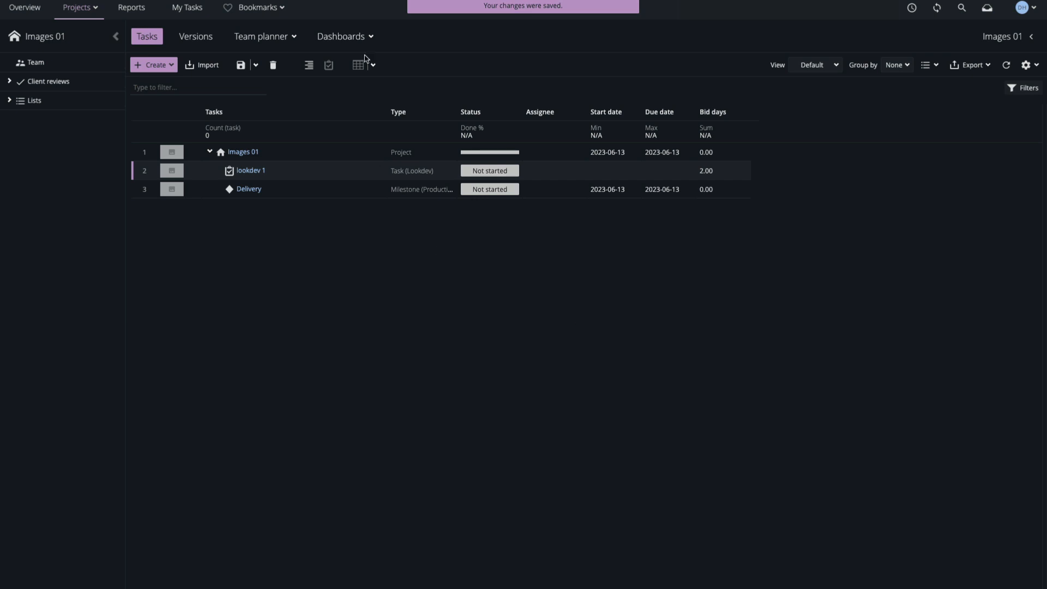
Draw the lookdev 1 bar across 17–19 May 2023 in the Gantt schedule view
click(359, 65)
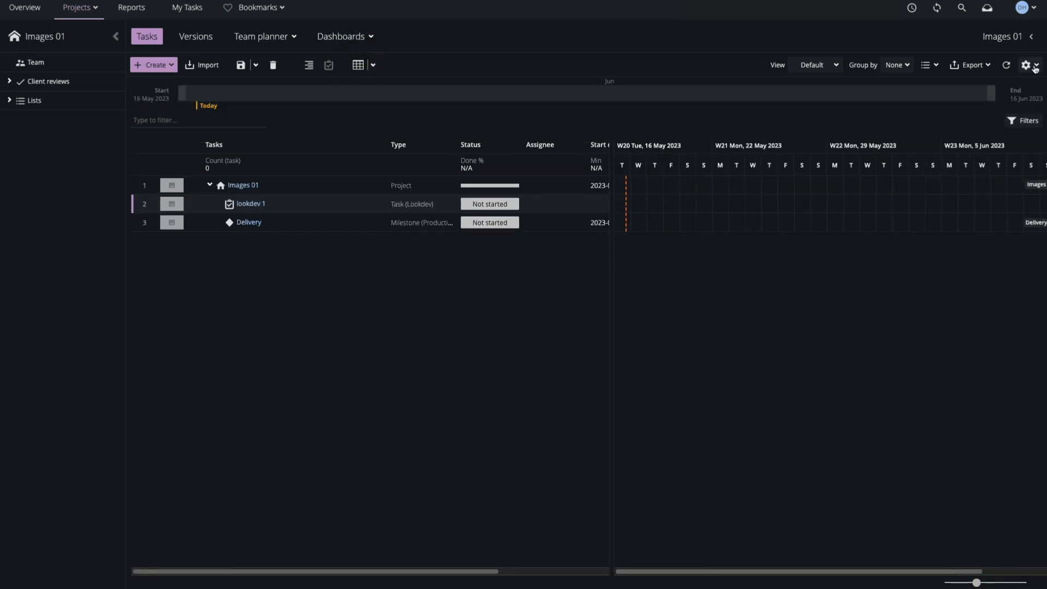
click(1030, 65)
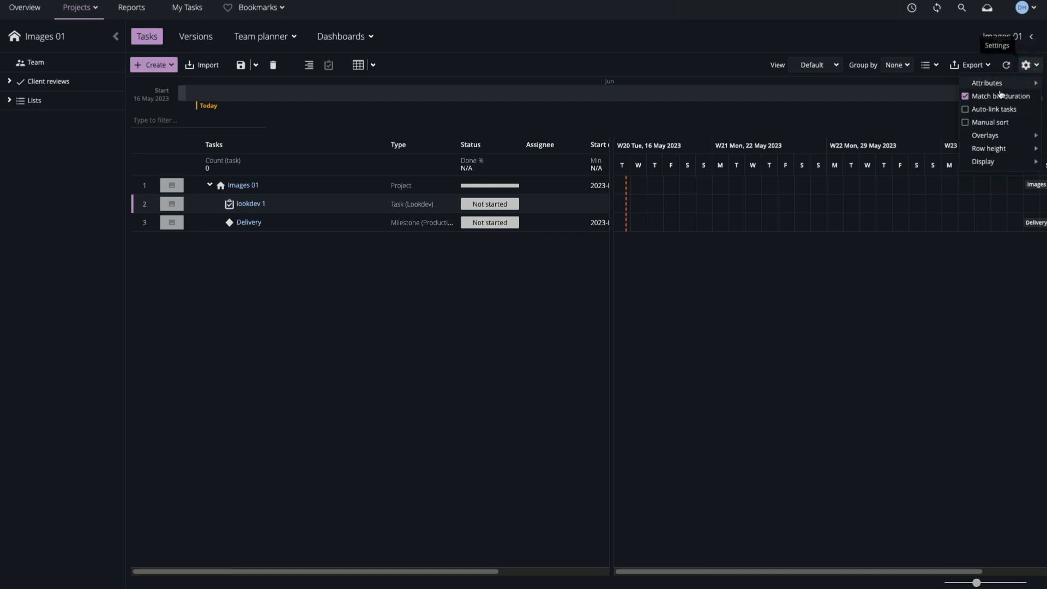
mouse_move(994, 96)
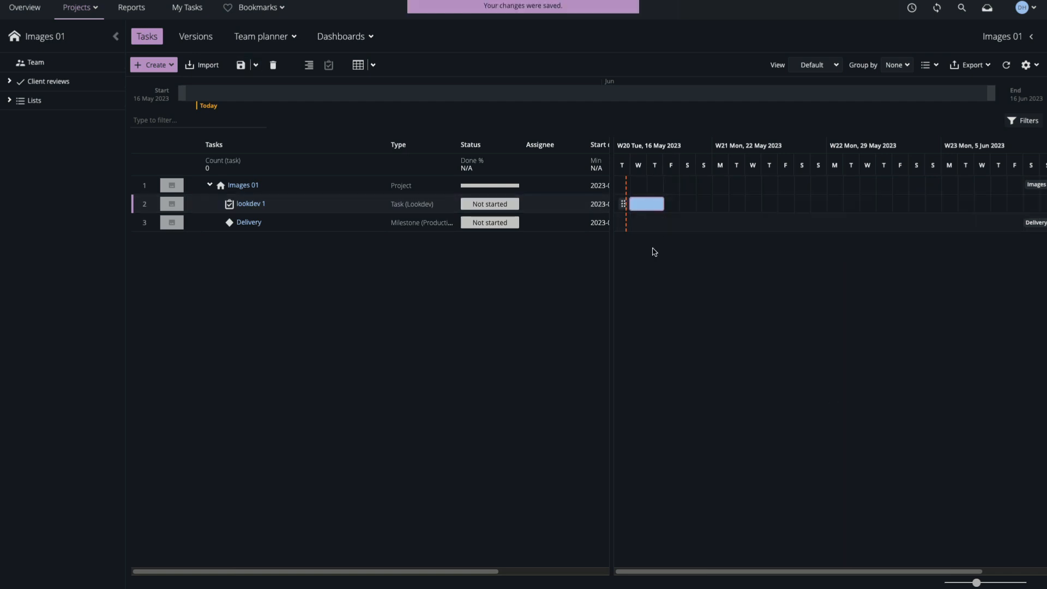
click(357, 65)
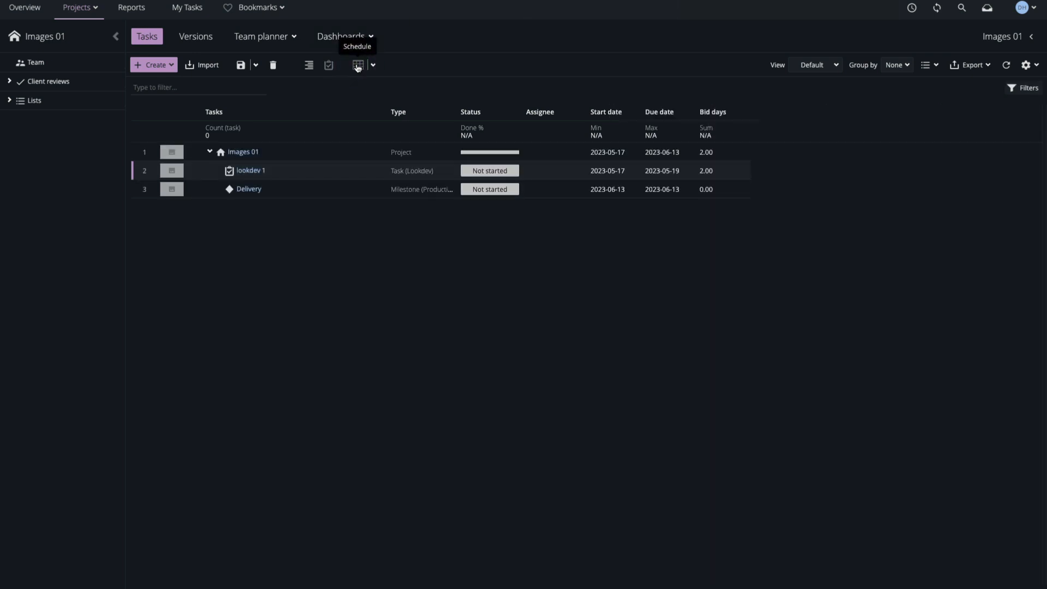
click(548, 170)
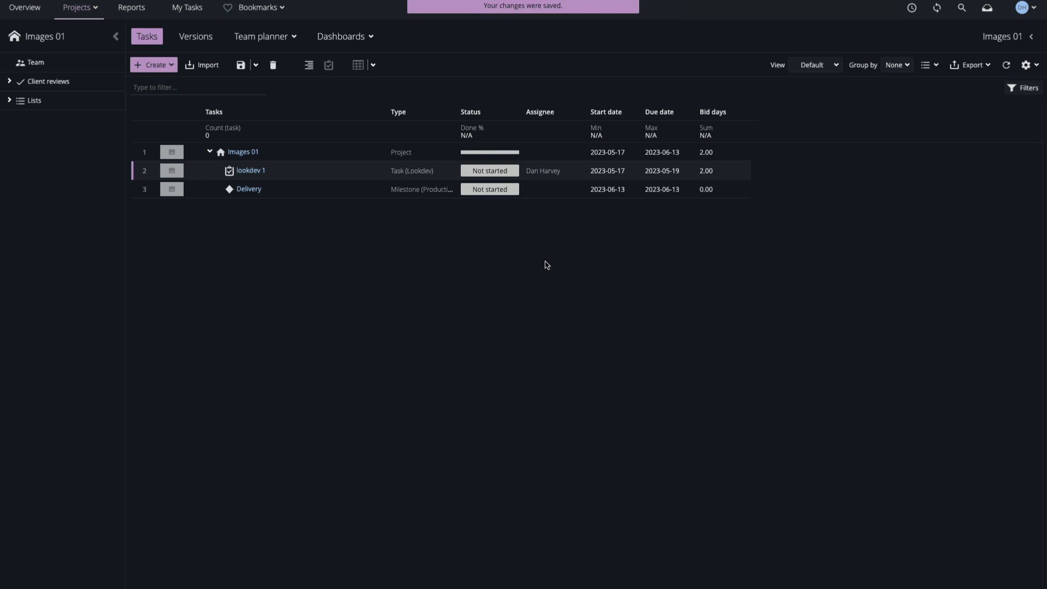
mouse_move(338, 300)
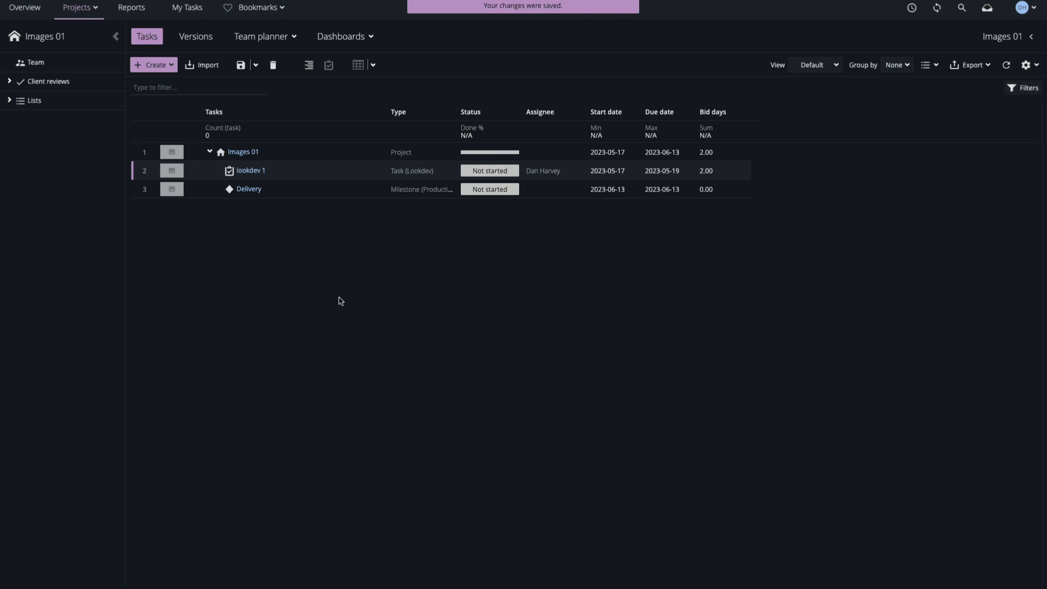
click(251, 171)
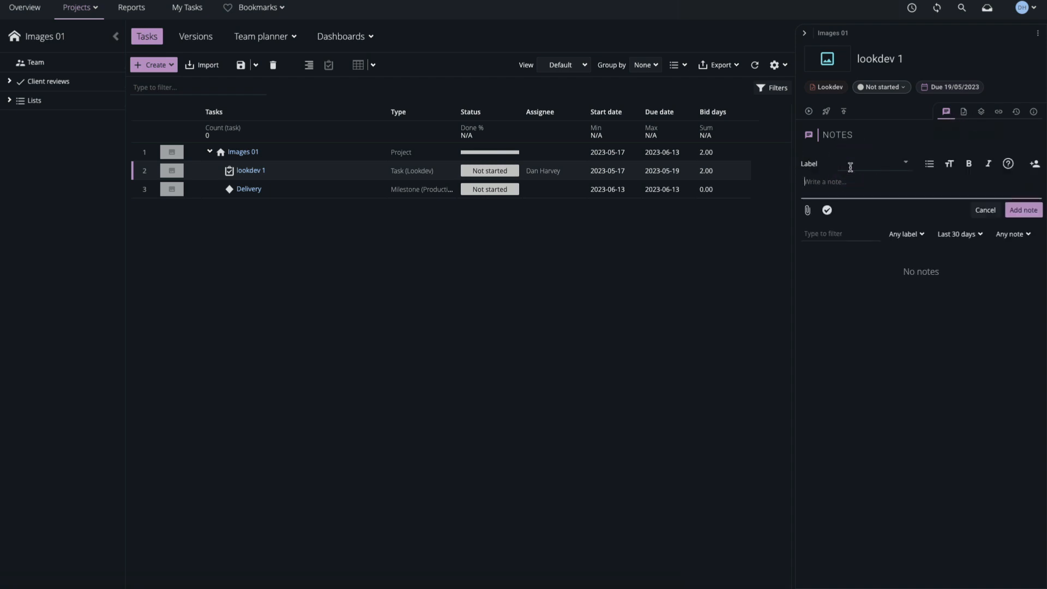
Post the note 'We'd like a warm, Caravaggio-style look...' on lookdev 1
text(We'd like a warm, Caravaggio - style look...)
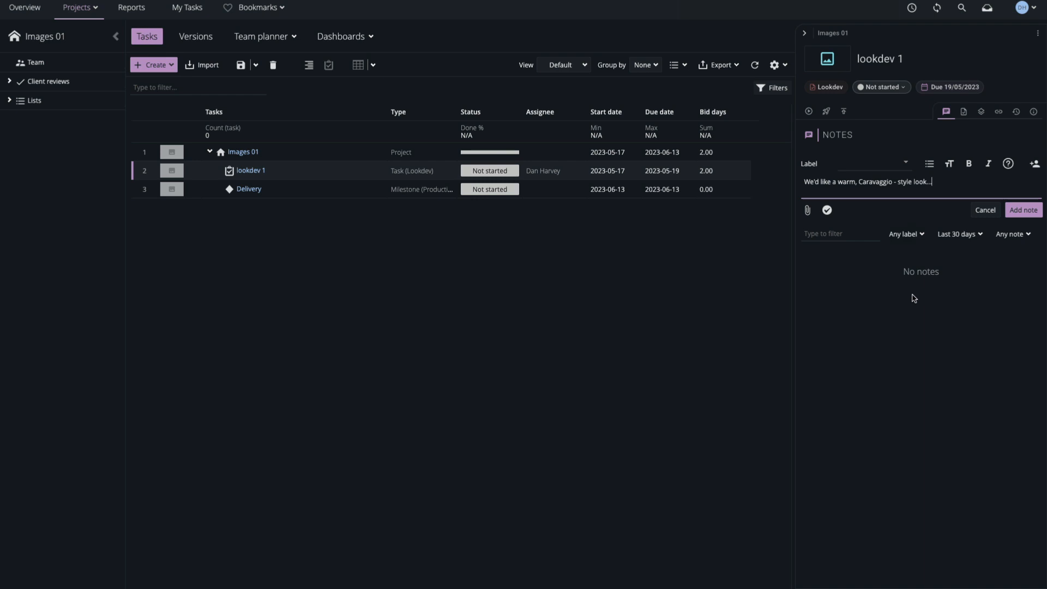
click(1023, 209)
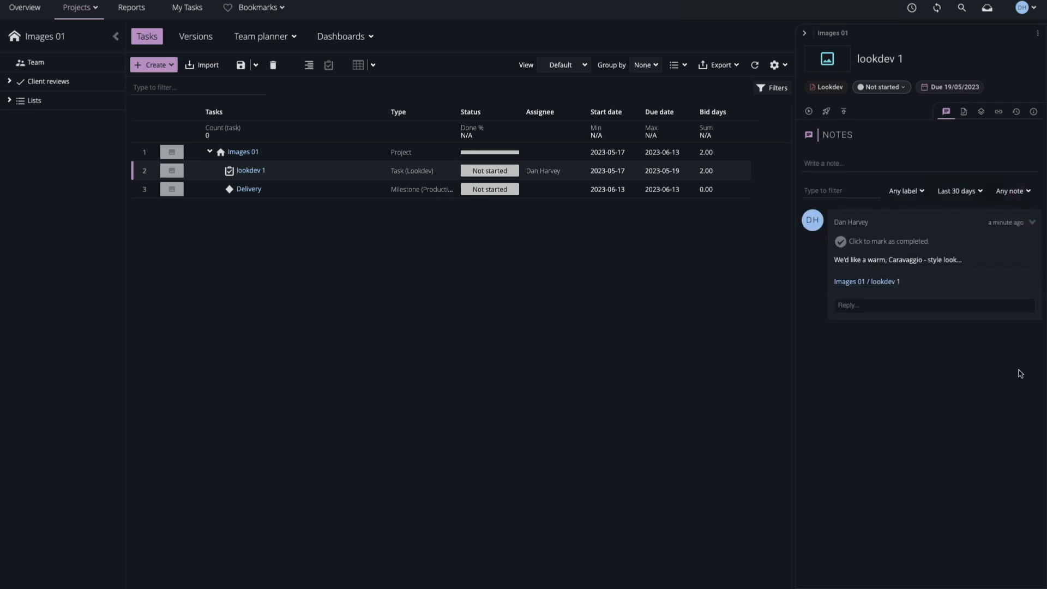
click(981, 111)
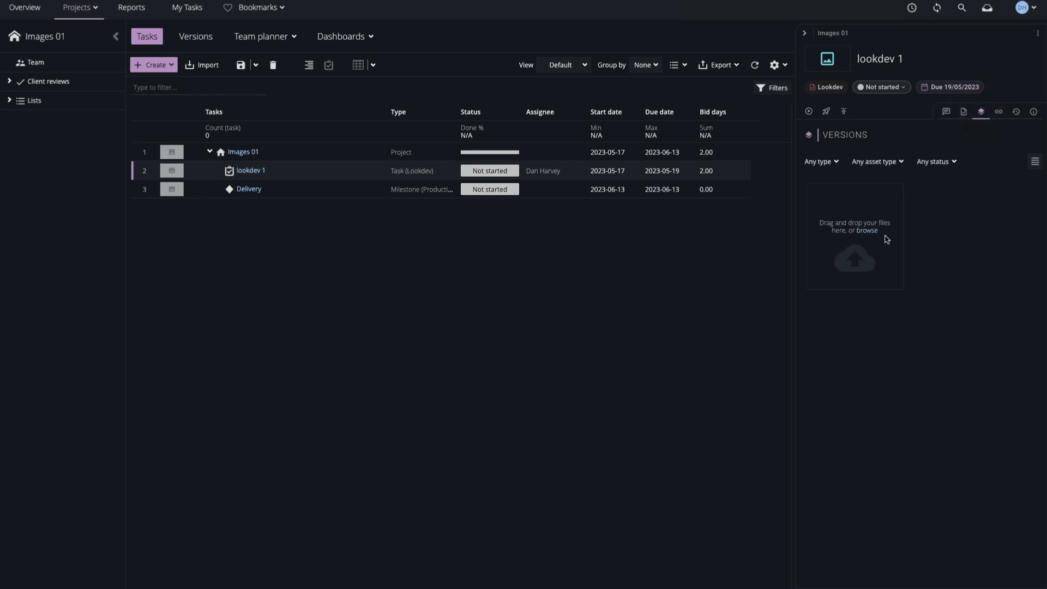
Upload the Caravaggio painting as version FTD v1 and close the review viewer
click(264, 124)
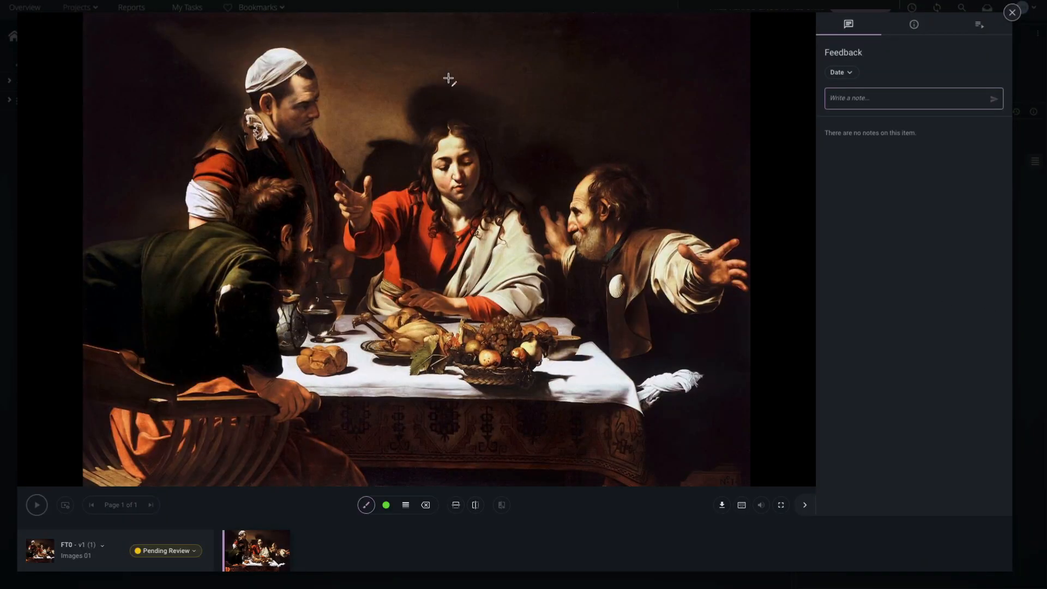
click(1011, 12)
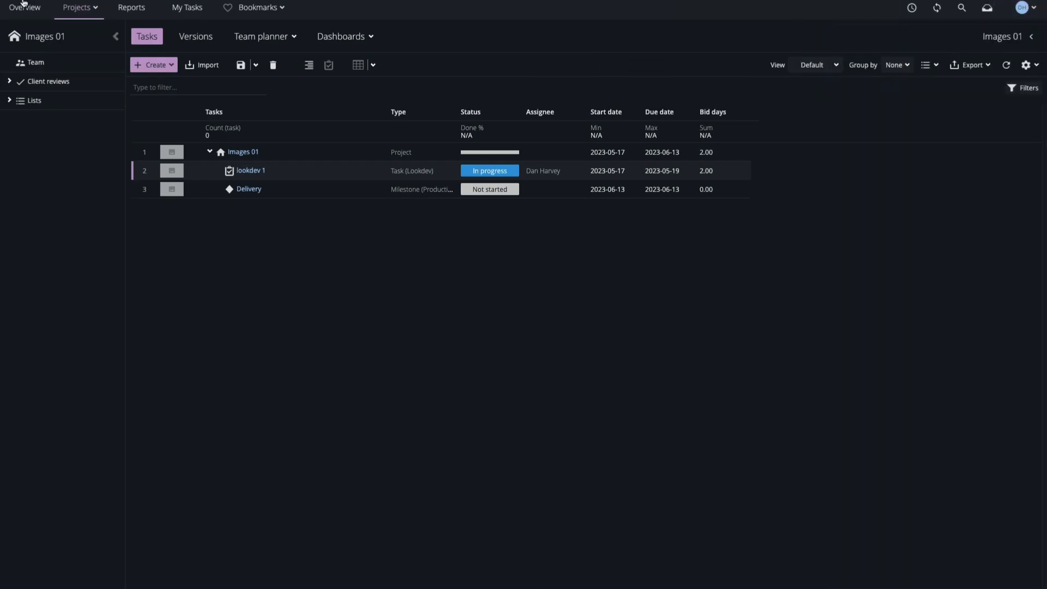
From the Overview timeline, view lookdev 1's versions list showing FTD v1
click(25, 7)
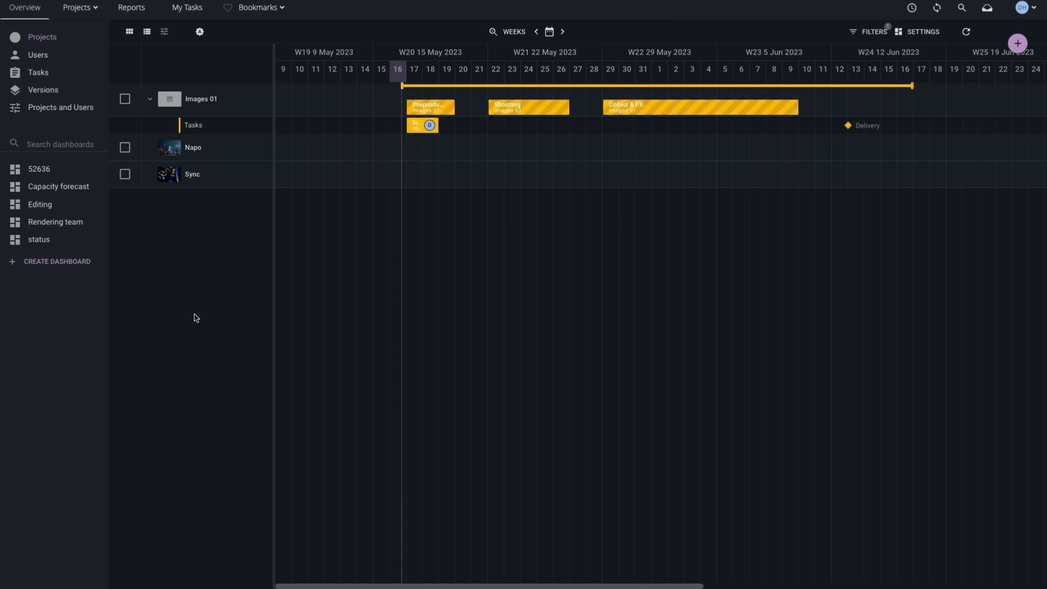
mouse_move(430, 106)
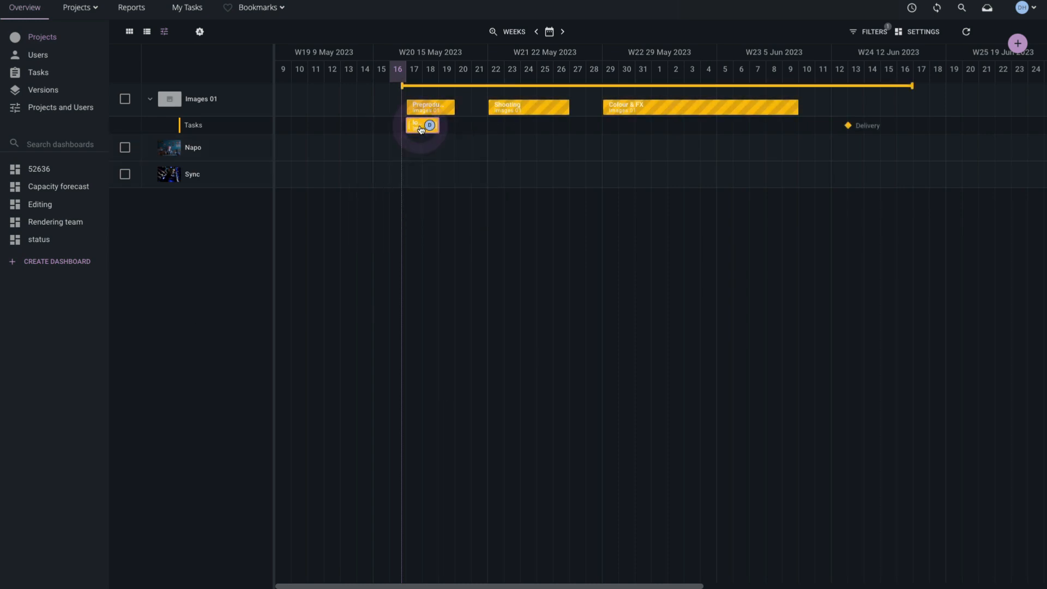
click(421, 125)
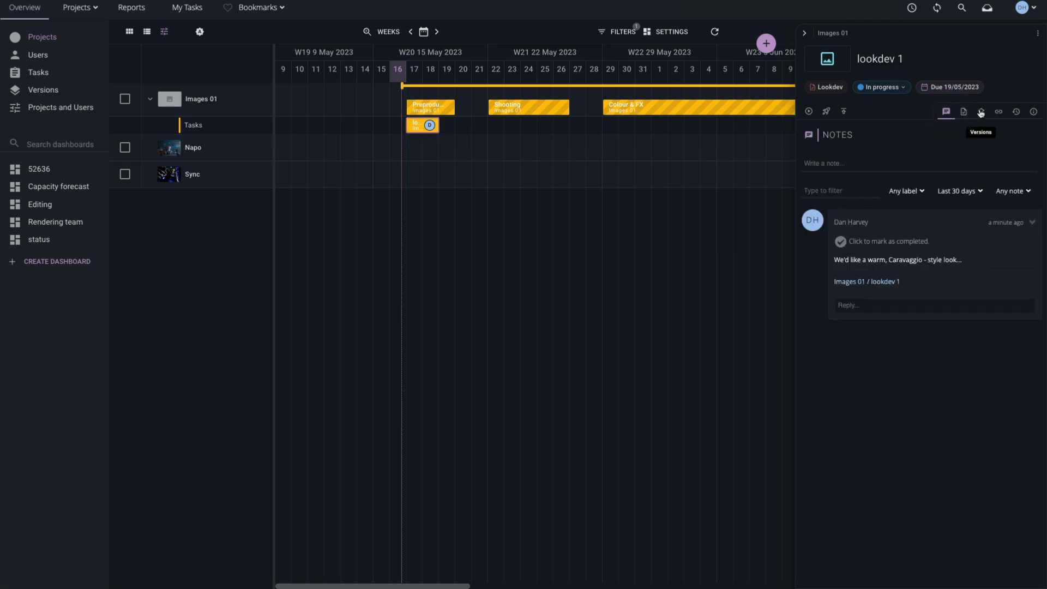
click(980, 111)
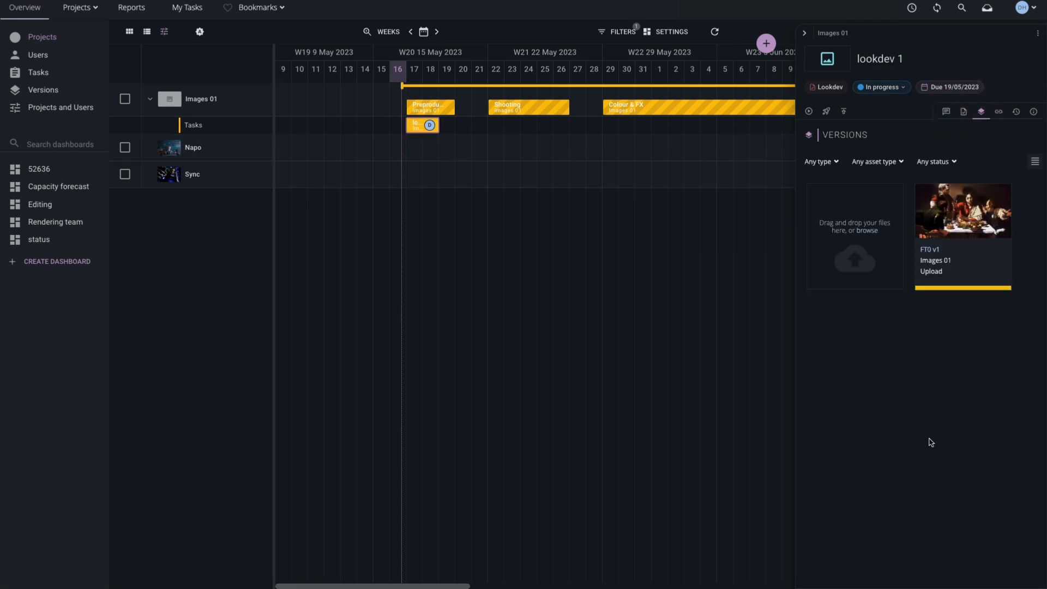